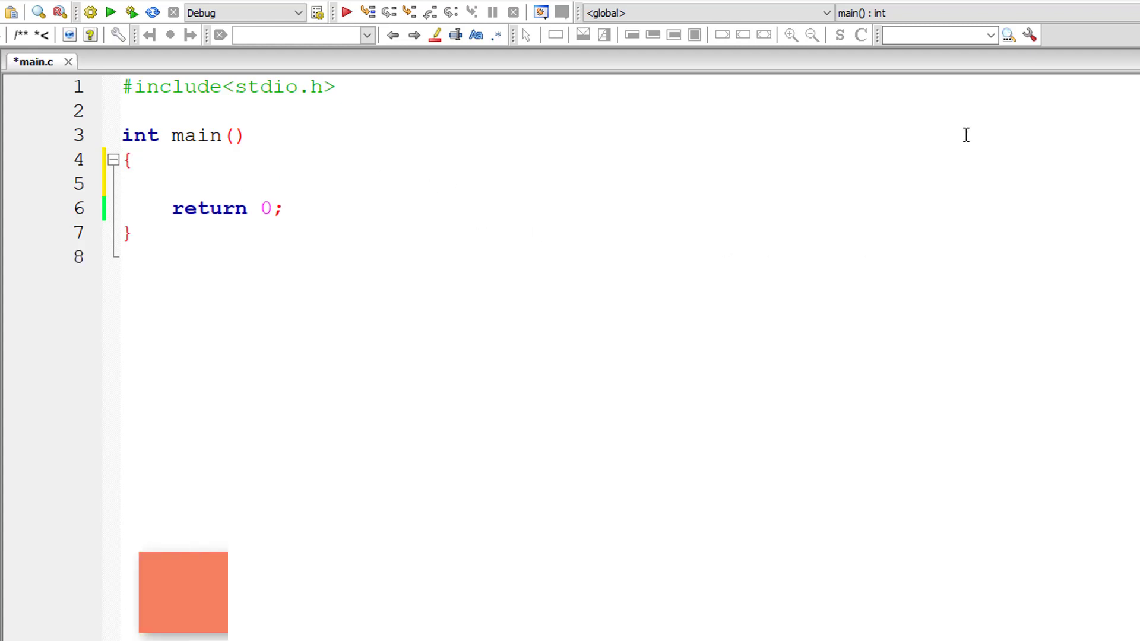
Declare int a[8] = {0, 0, 0, 1, 0, 0, 0, 8}; in main above return 0.
type("int a[]")
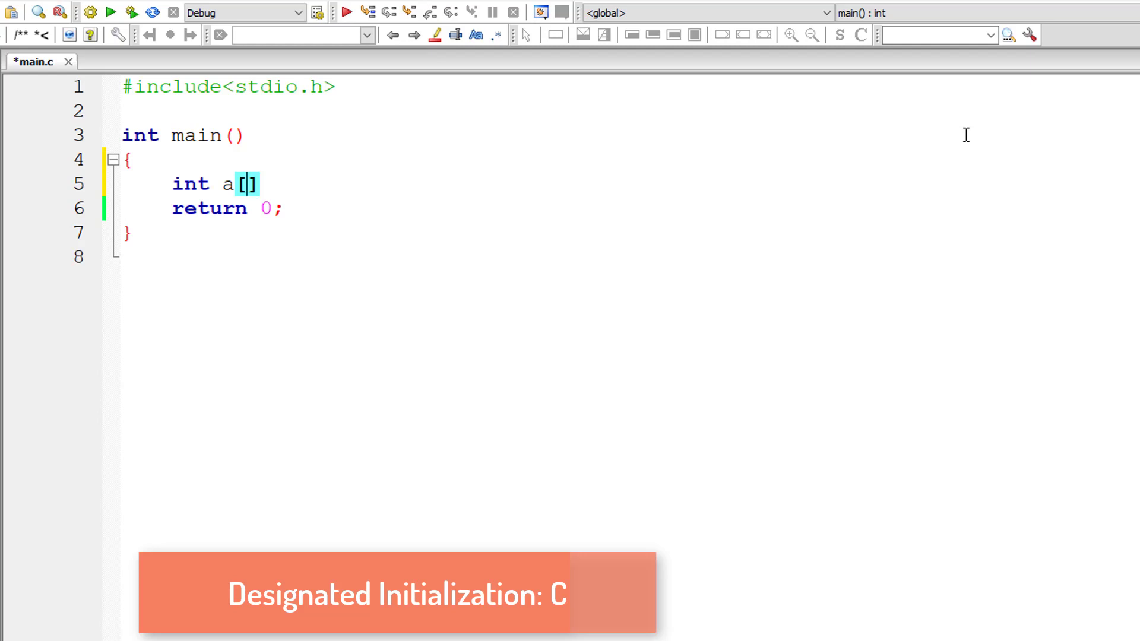
type("5] =")
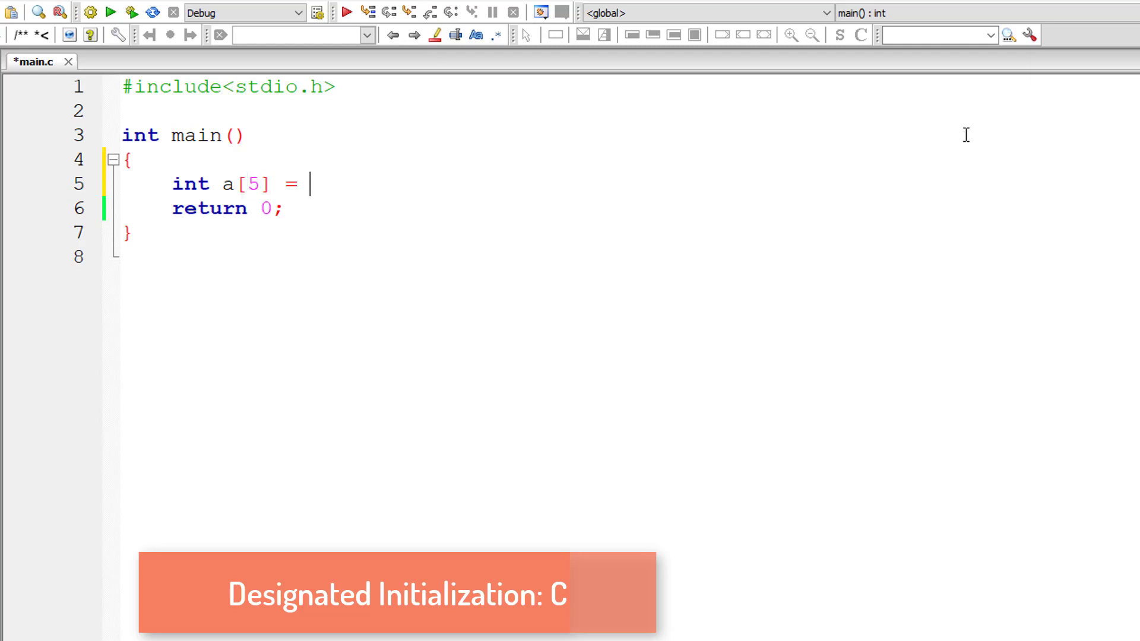
type("{};")
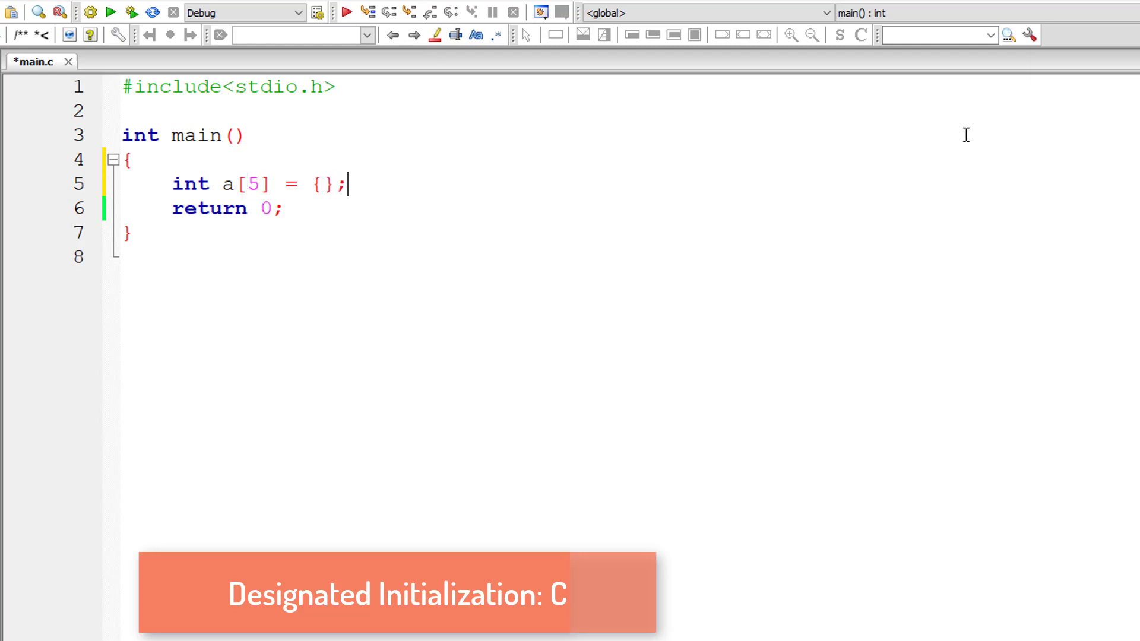
type("0, 0, 0,")
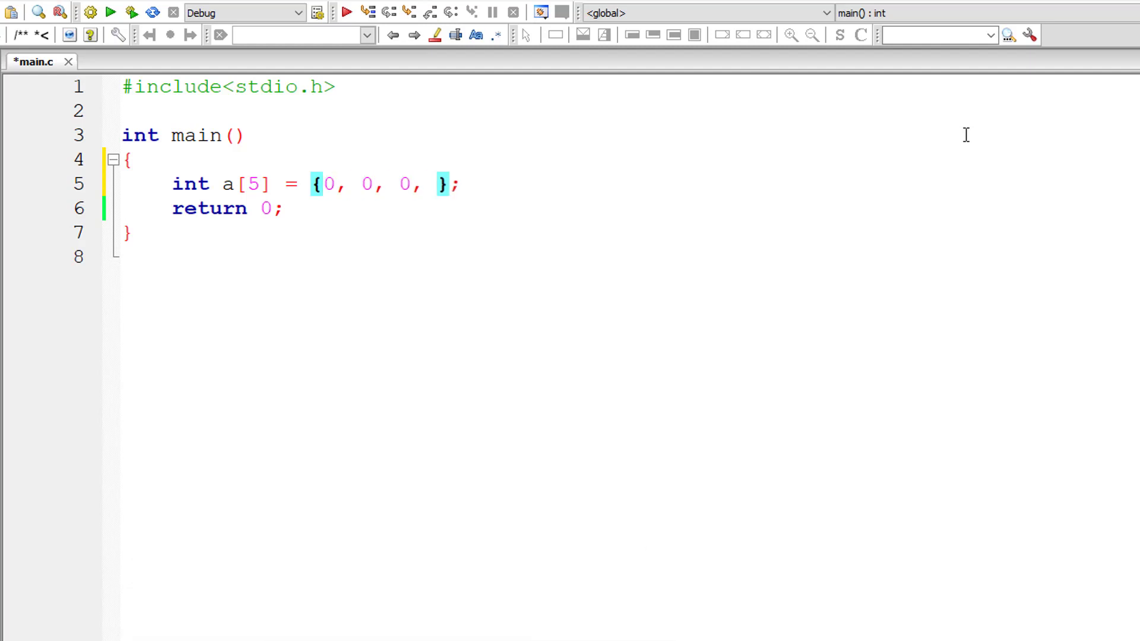
type("1, 0")
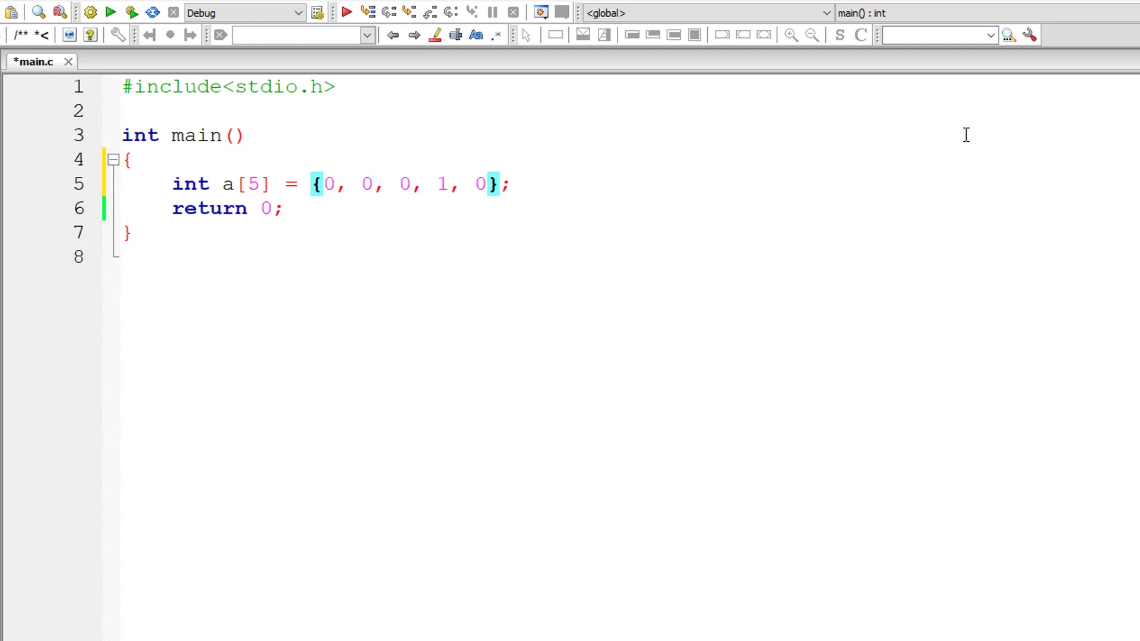
mouse_move(197, 164)
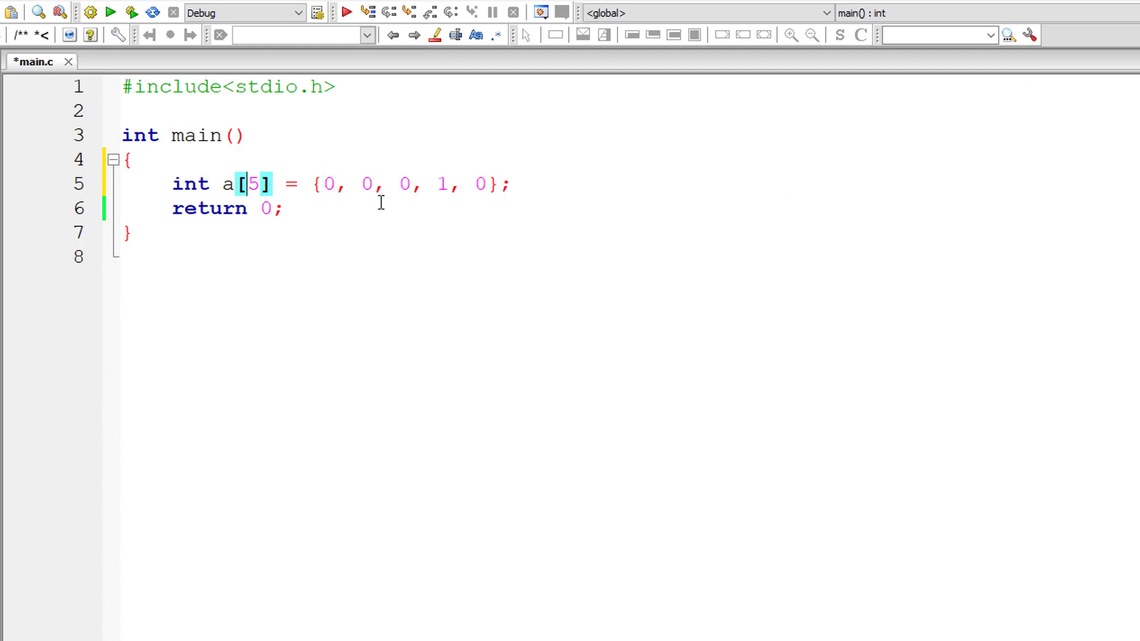
type("8")
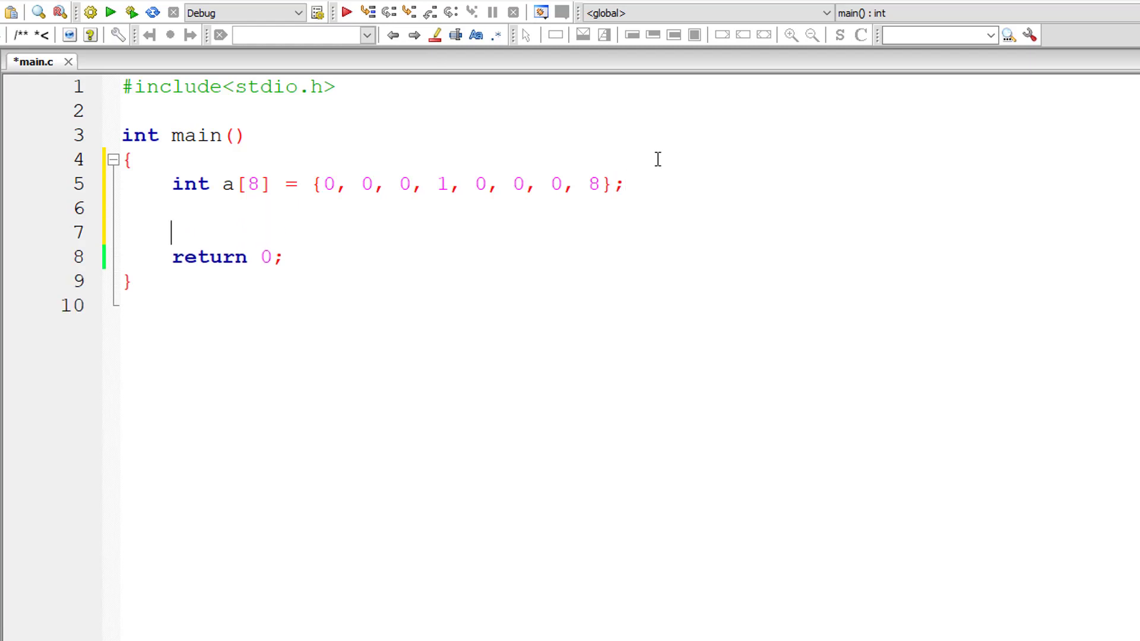
Write the loop header for(i = 0; i < 8; i++) below the array.
type("for(i")
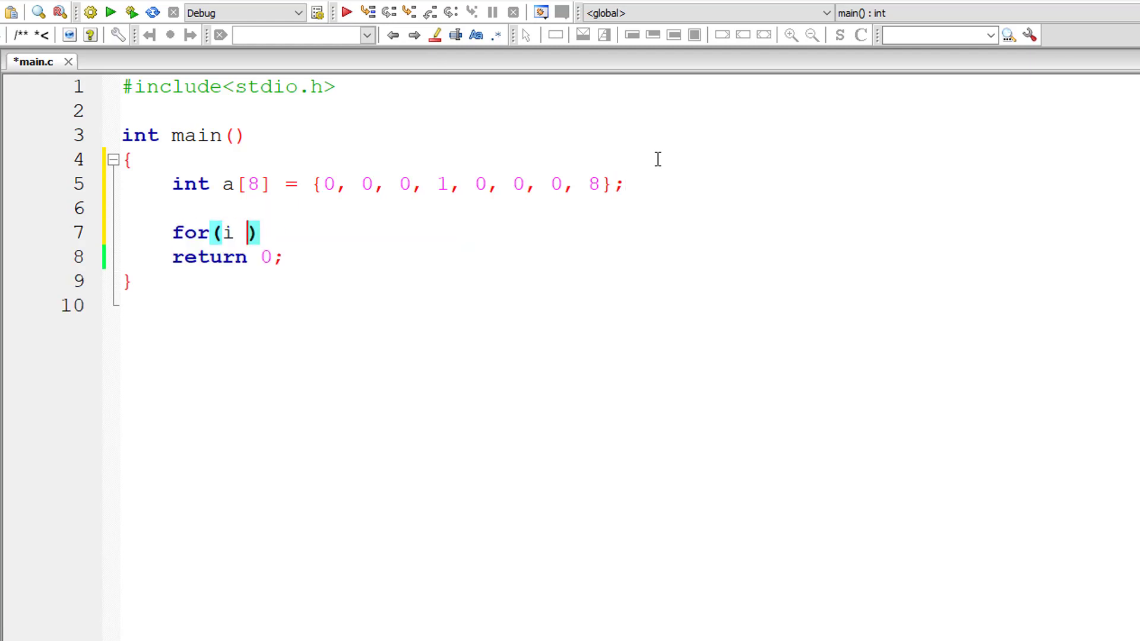
type("= 0")
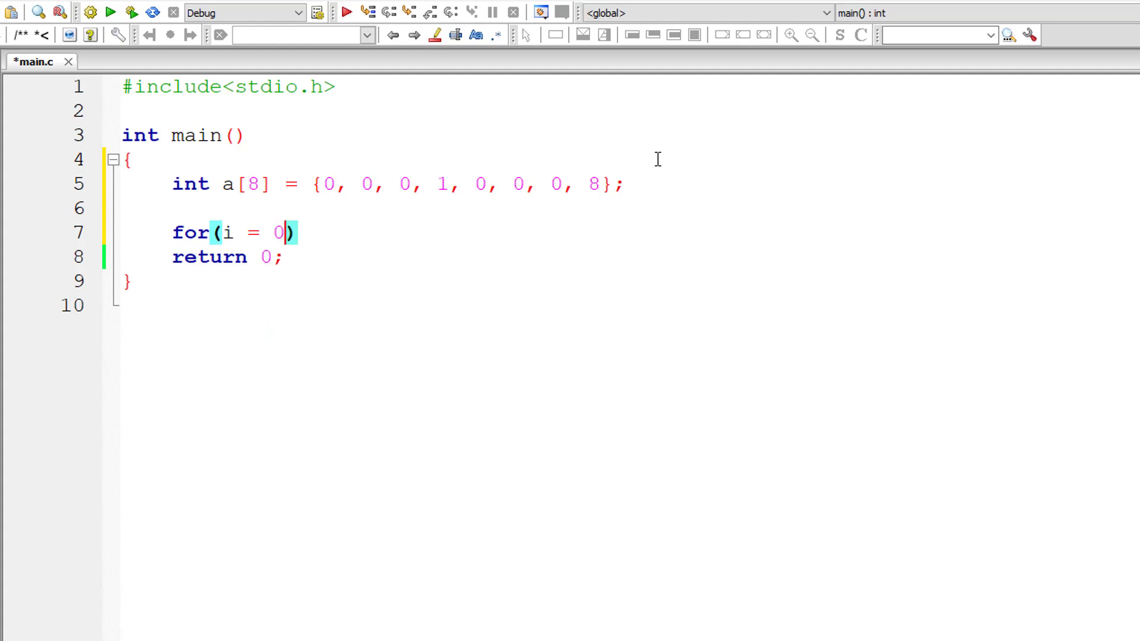
type(";")
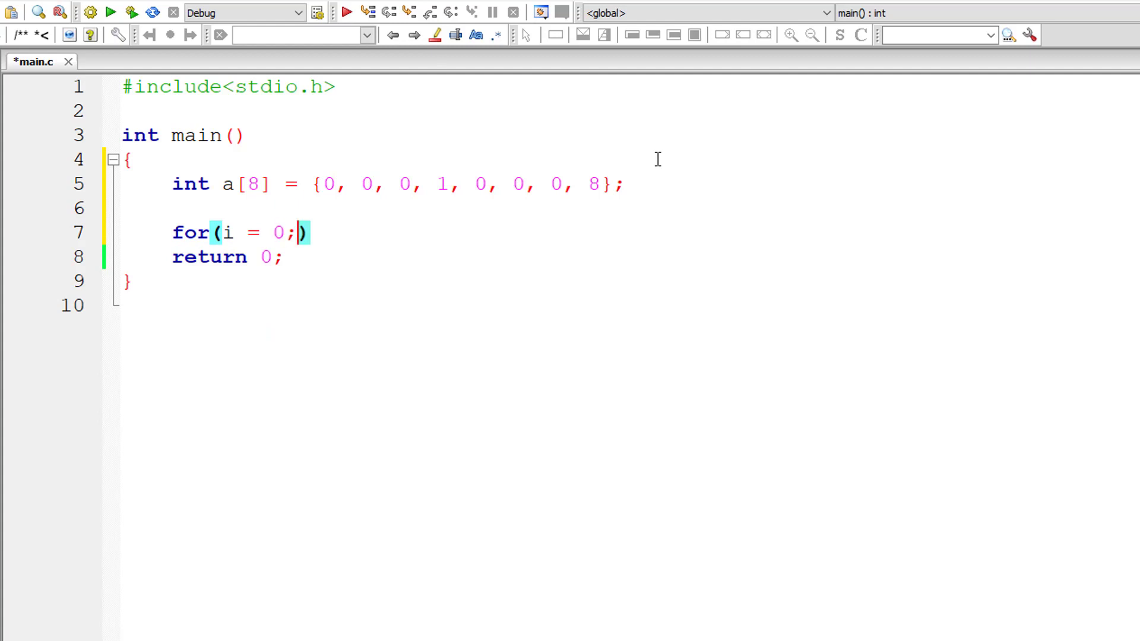
type("i <")
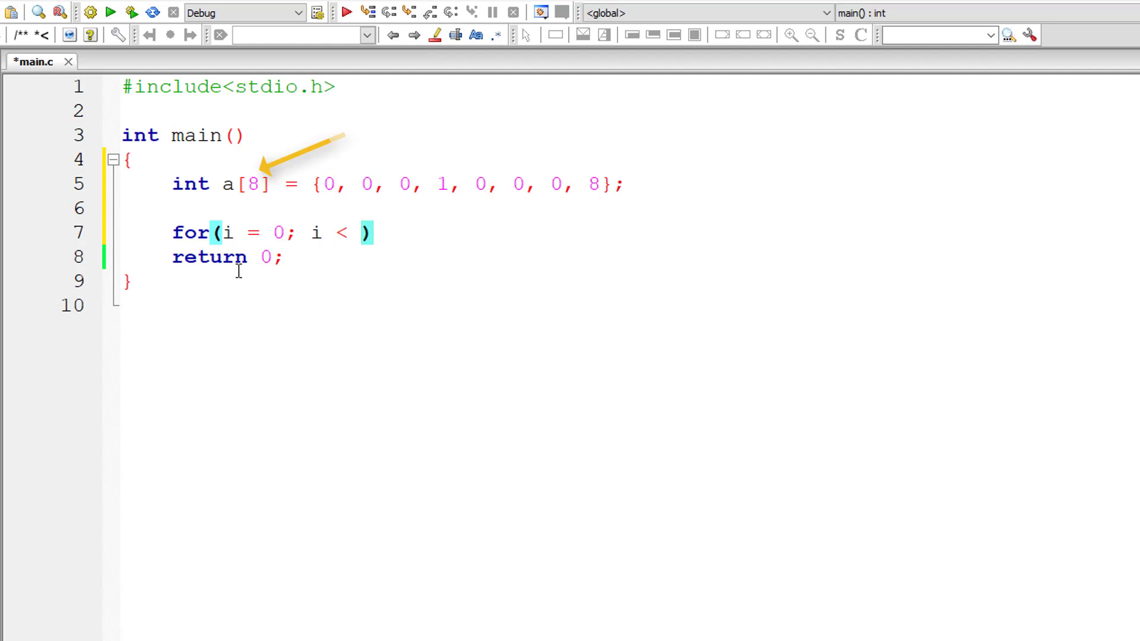
mouse_move(683, 299)
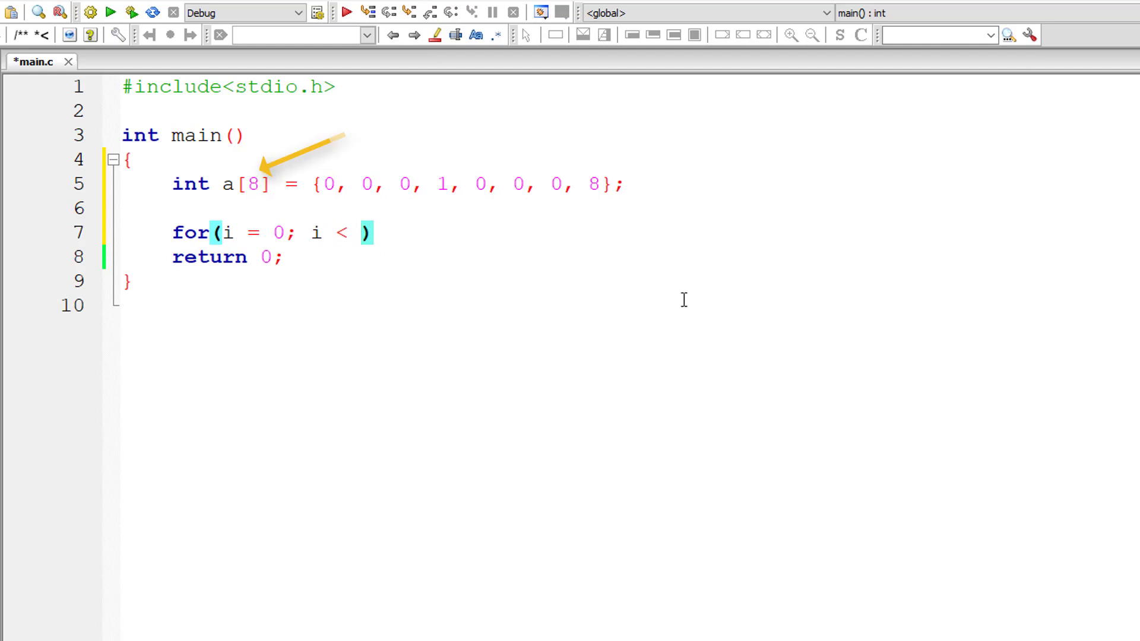
type("7")
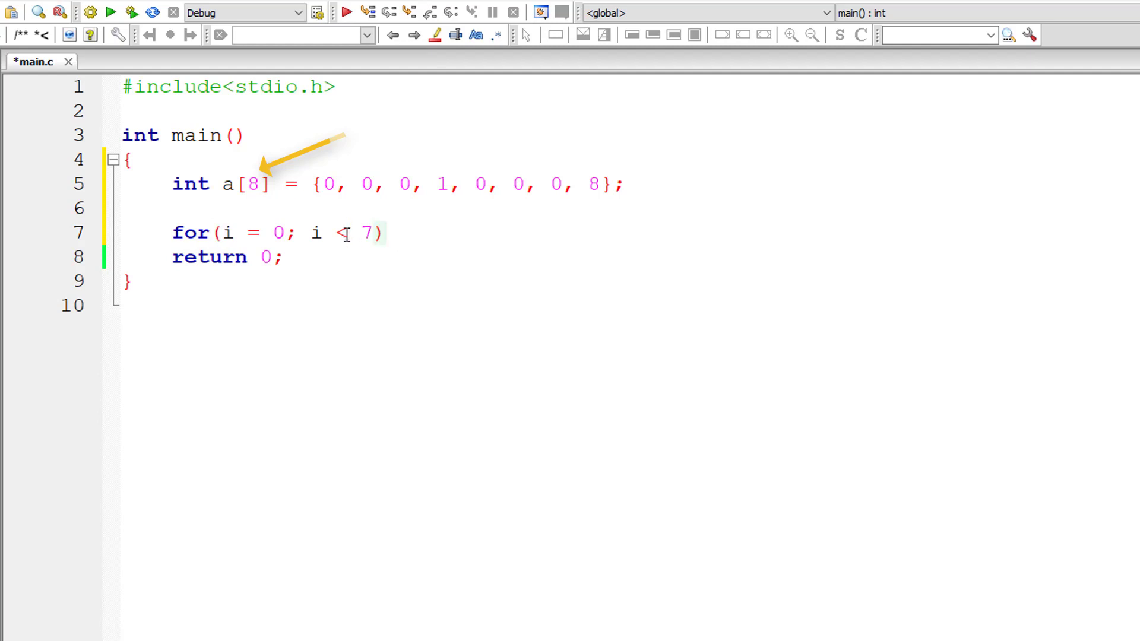
type("=")
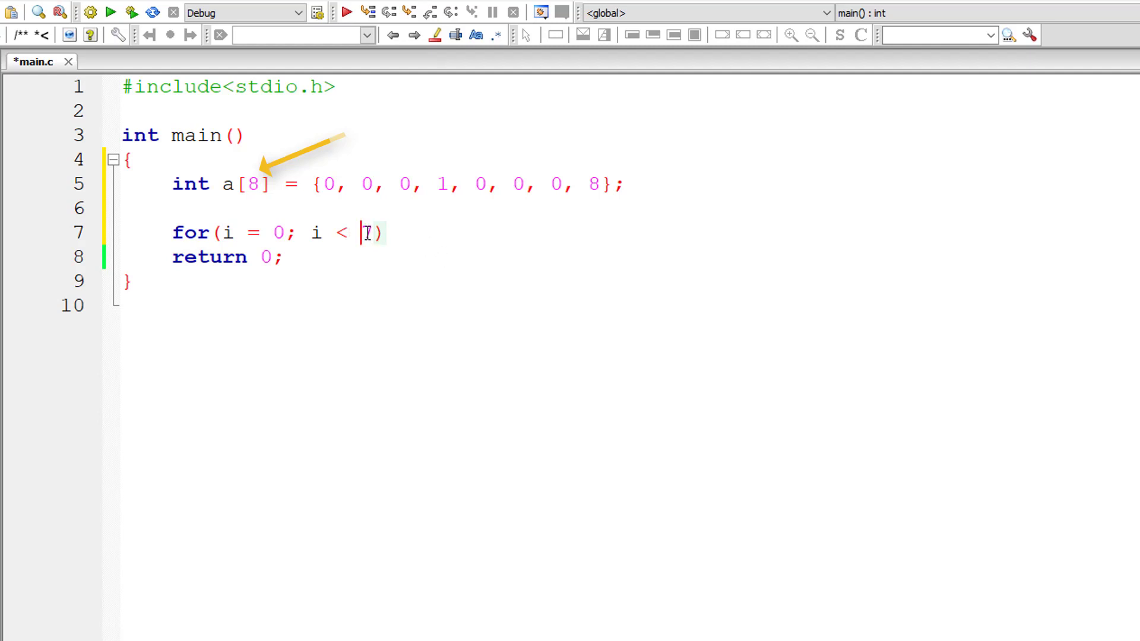
type("8; i++")
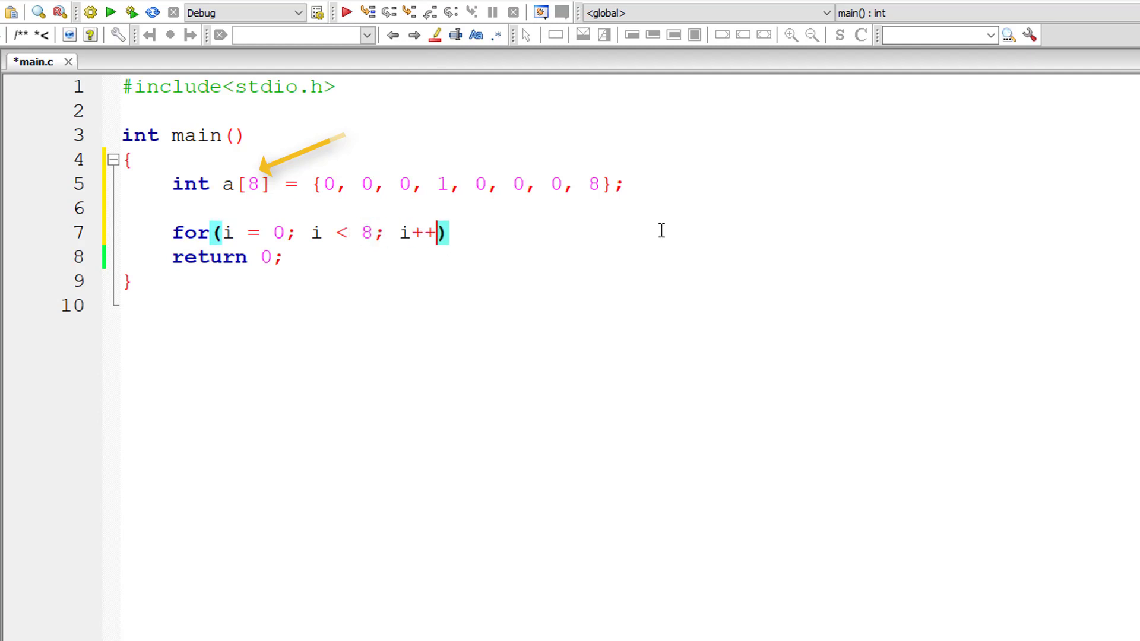
Add printf("%d\n", a[i]); as the loop body and declare i beside the array.
type("printf(")
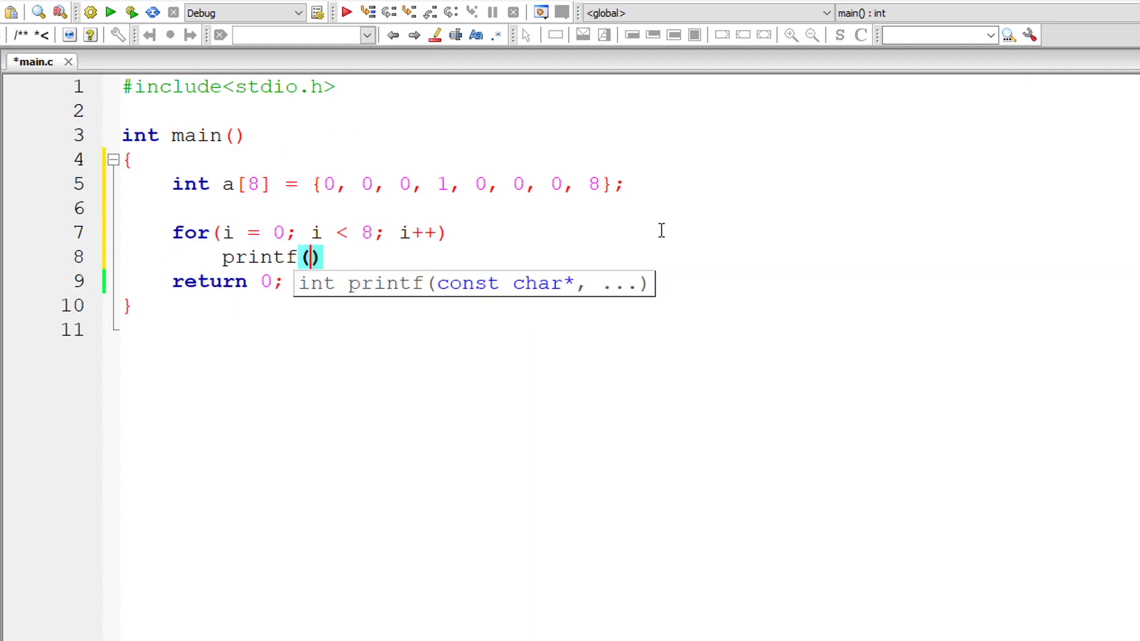
type("\"%d\\n\"")
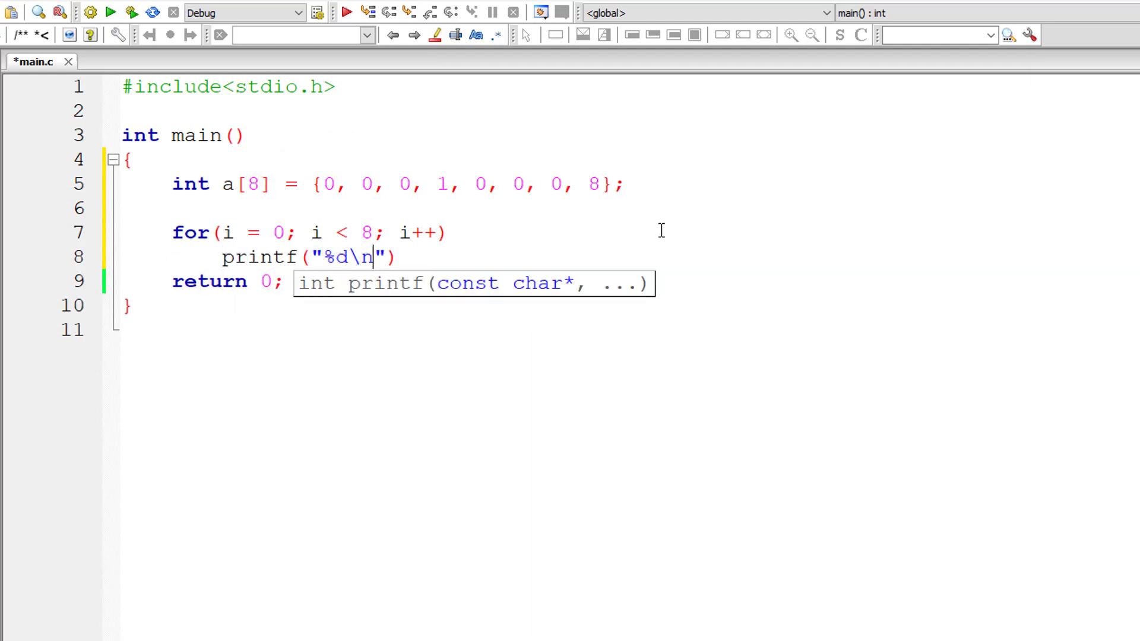
type(", a[]")
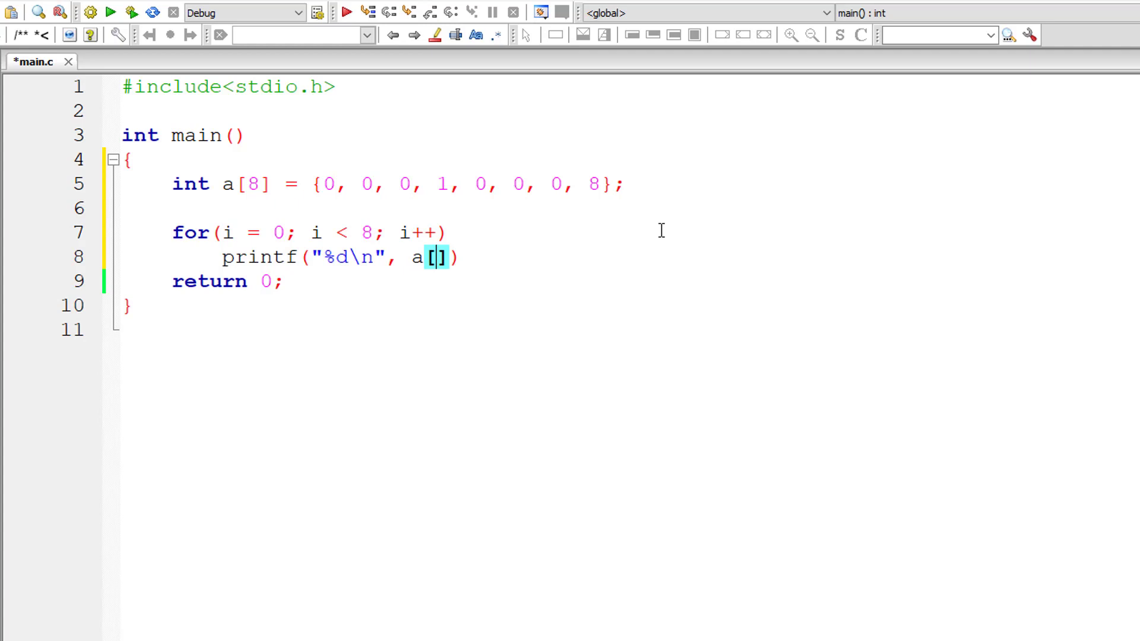
type("i;")
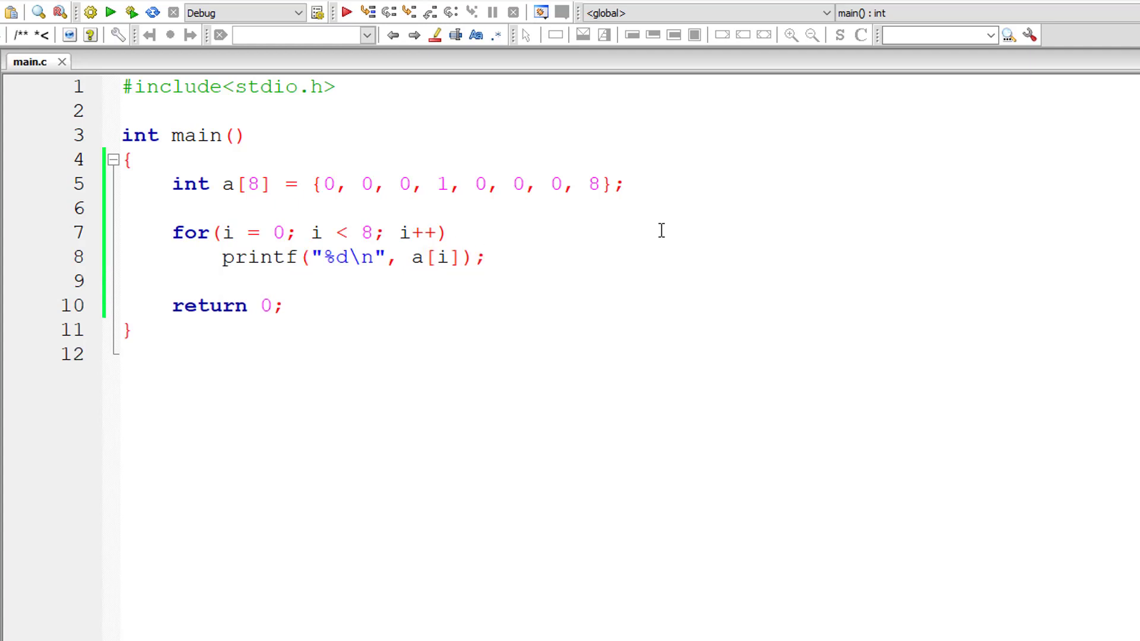
type(", i")
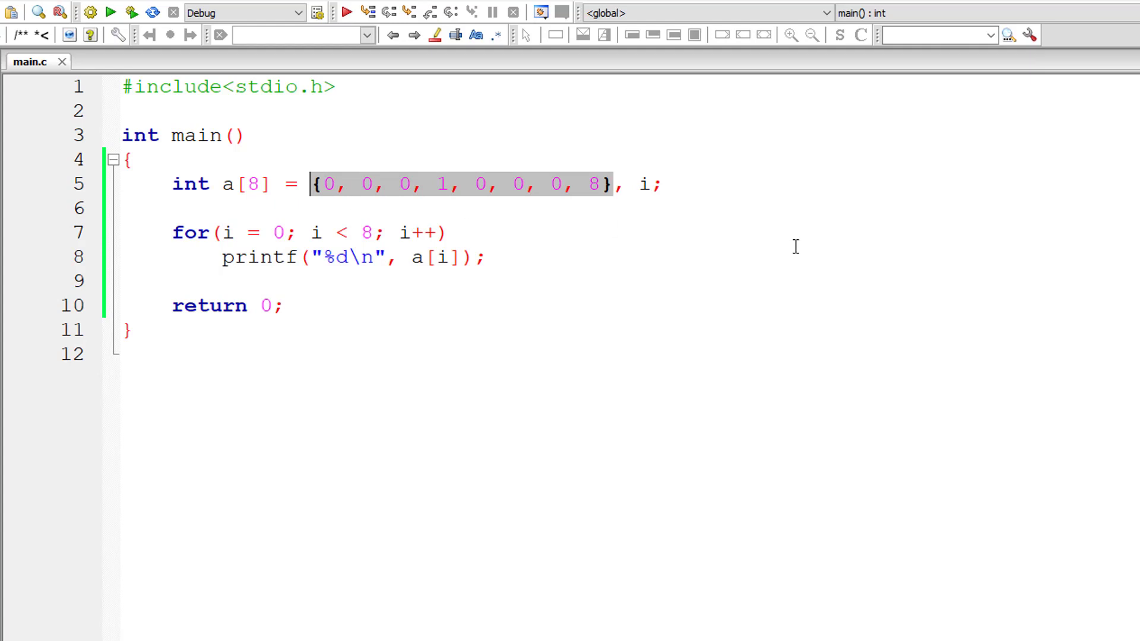
Remove the array's initializer list, keeping it as a comment // {0, 0, 0, 1, 0, 0, 0, 8}.
key("Delete")
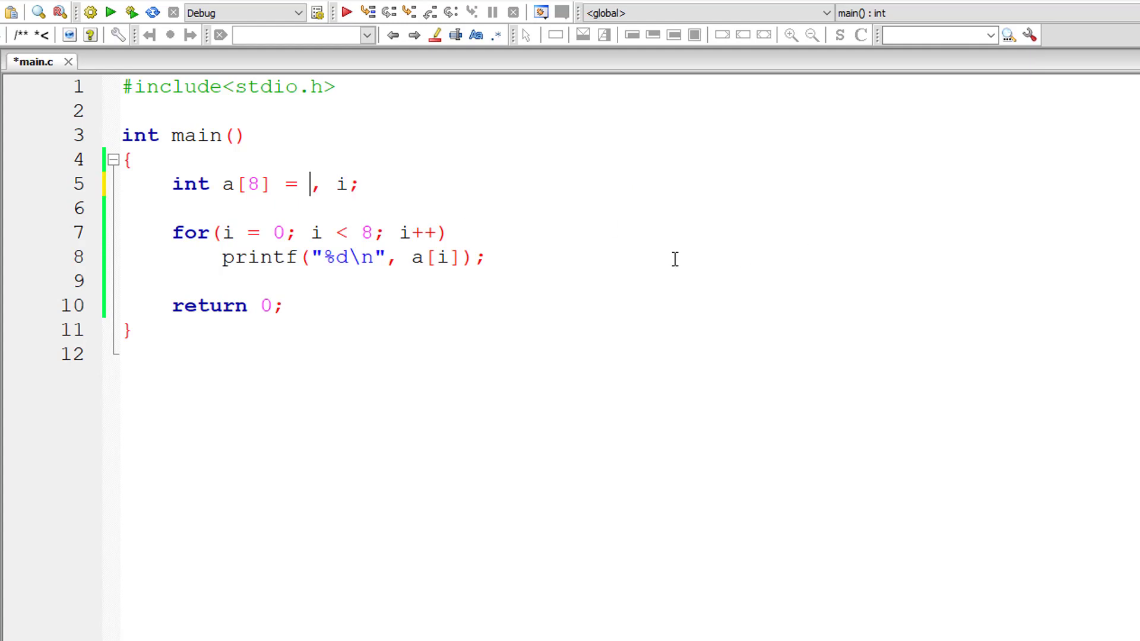
key("Enter")
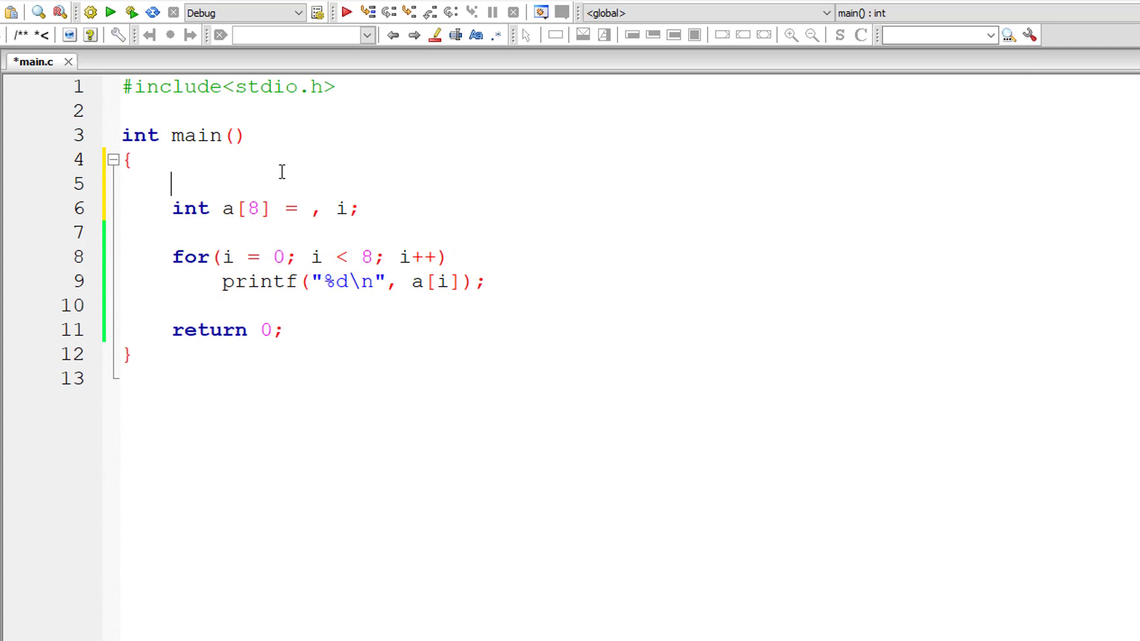
type("// {0, 0, 0, 1, 0, 0, 0, 8}")
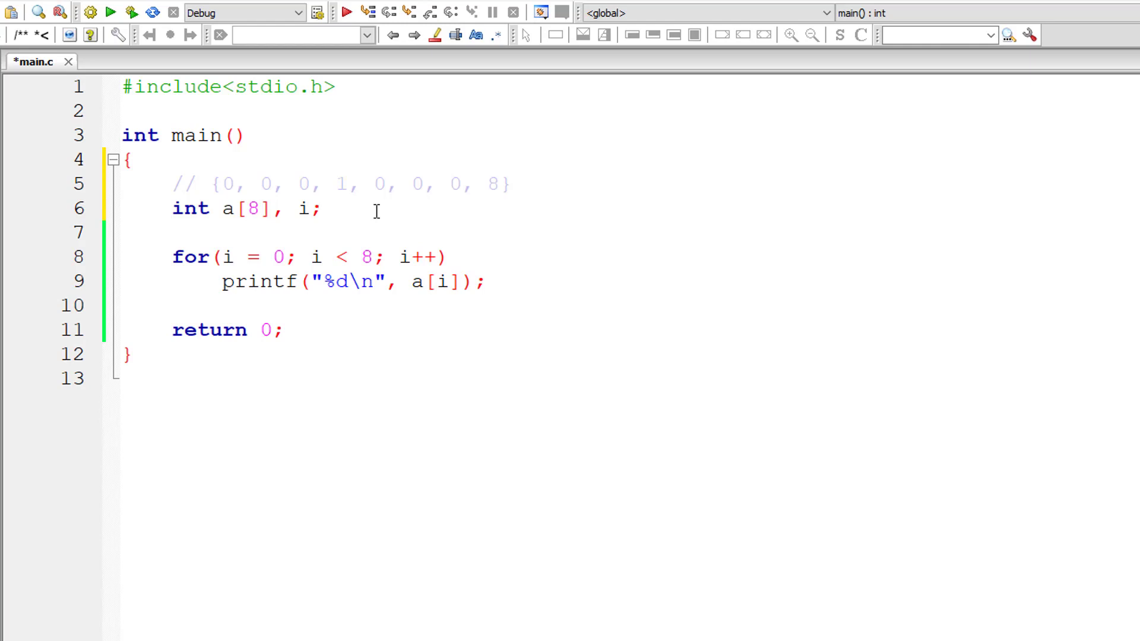
Assign a[3] = 1; and a[7] = 8; after the declaration.
type("a[]")
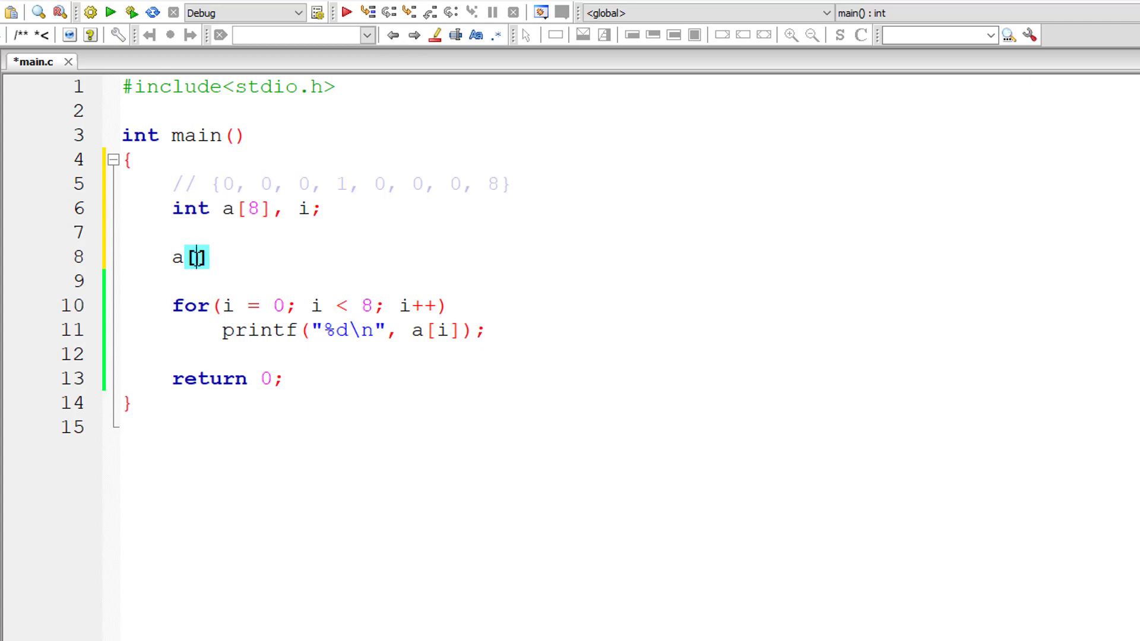
type("3]")
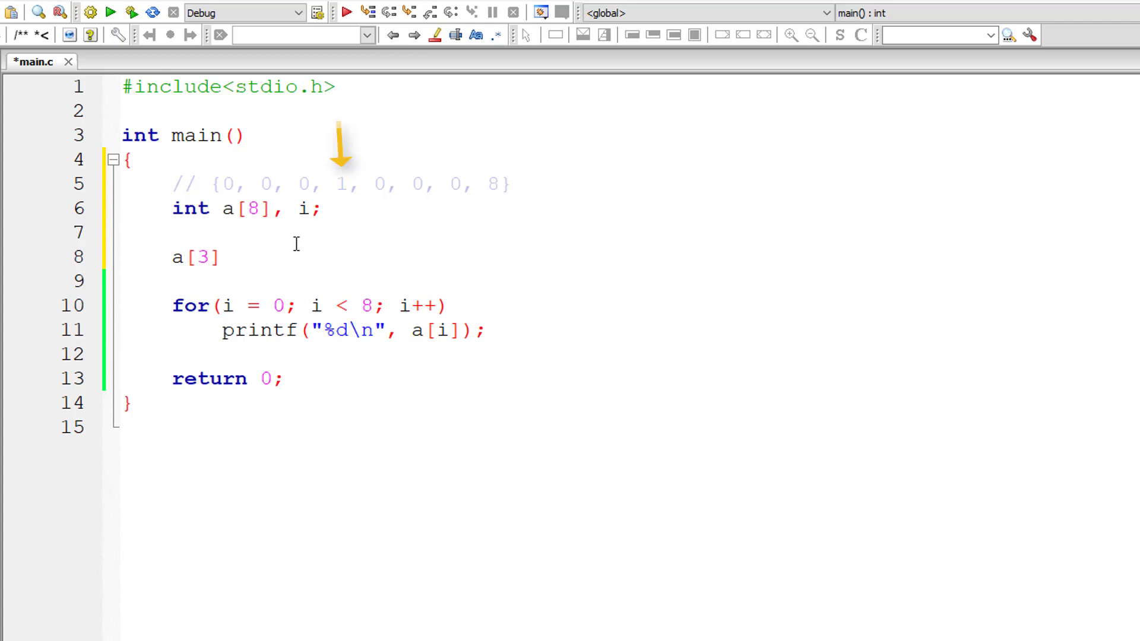
type("= 1;")
type("a[")
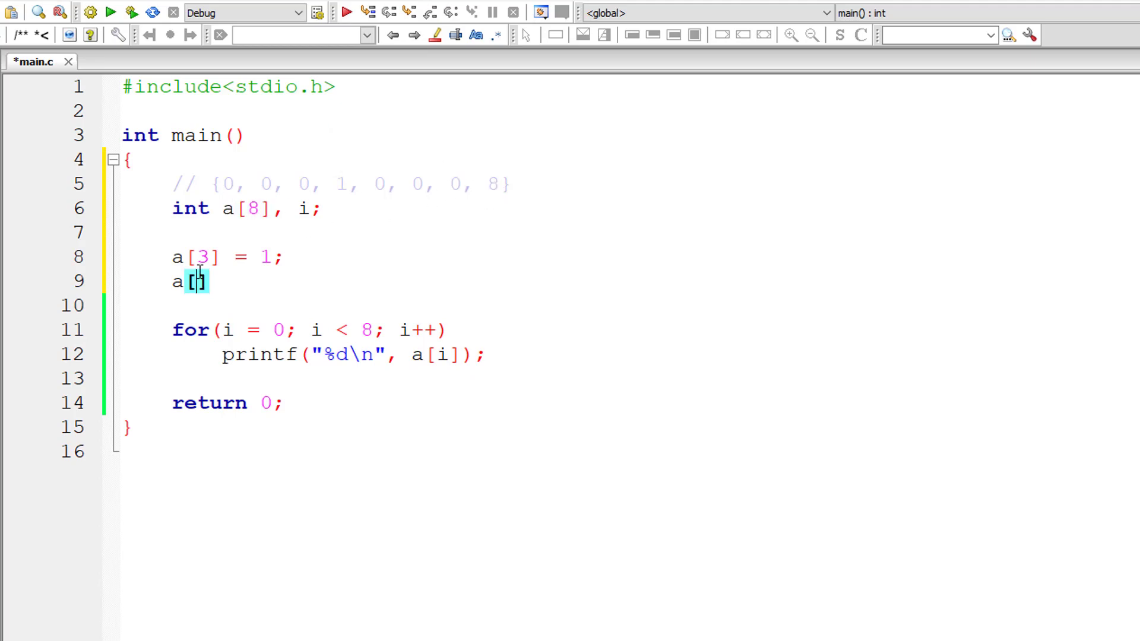
type("7")
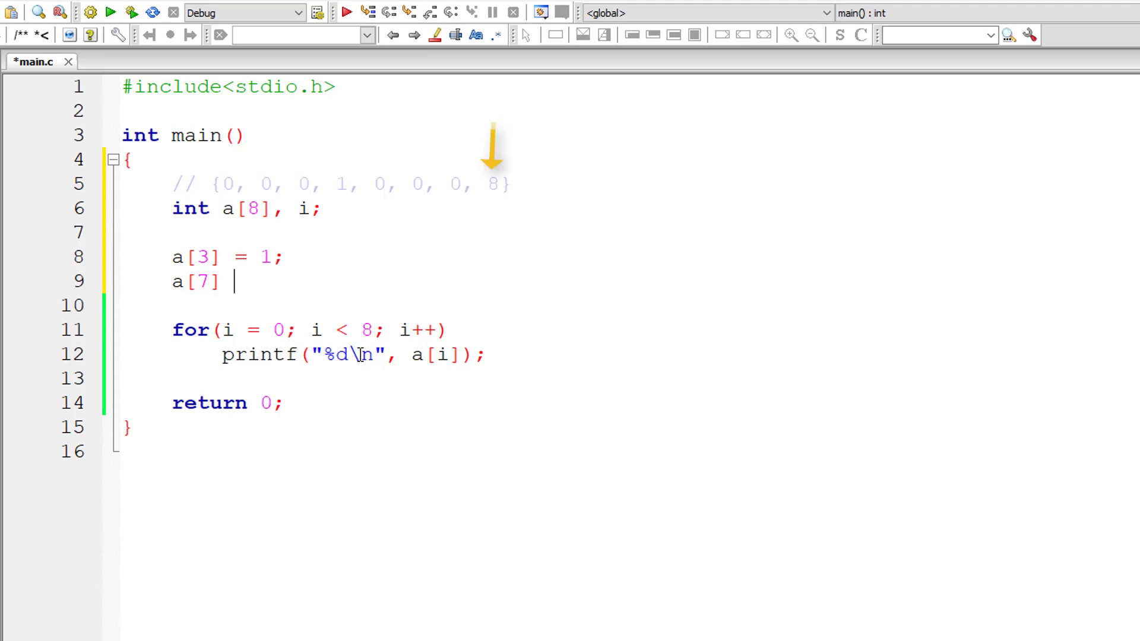
type("= 8")
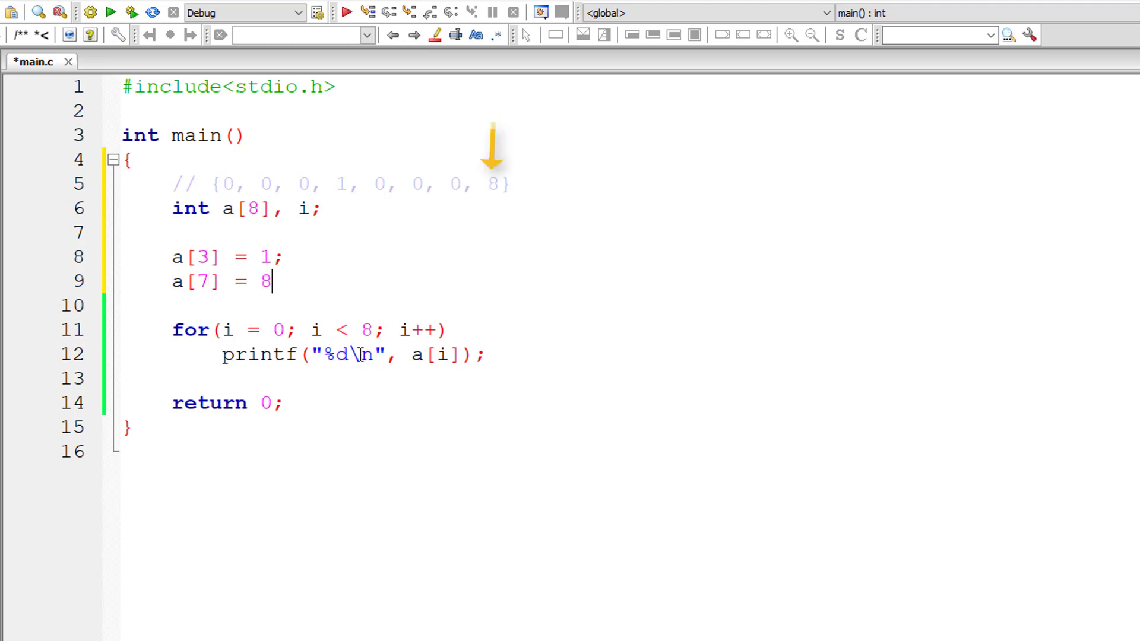
type(";")
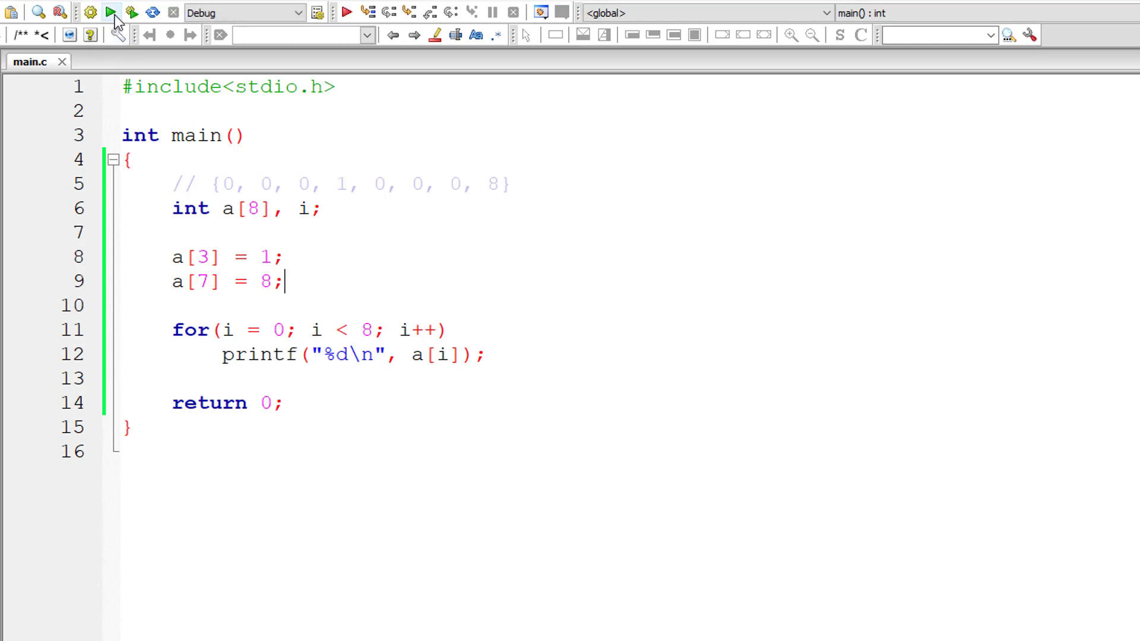
Build and run the program, showing garbage values beside 1 and 8.
left_click(111, 12)
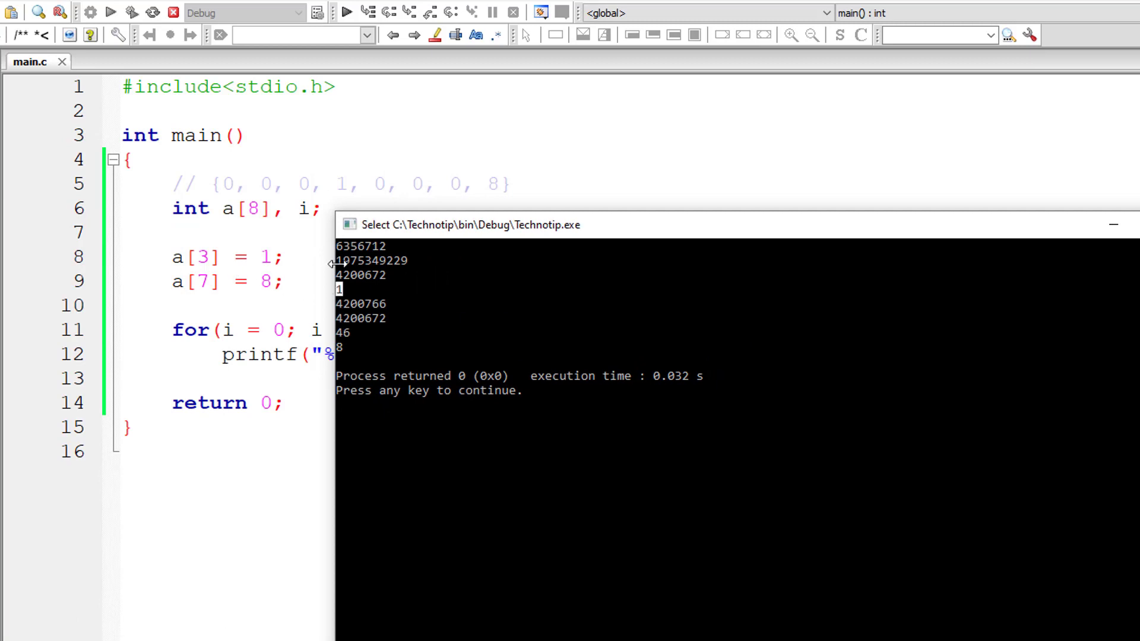
mouse_move(362, 351)
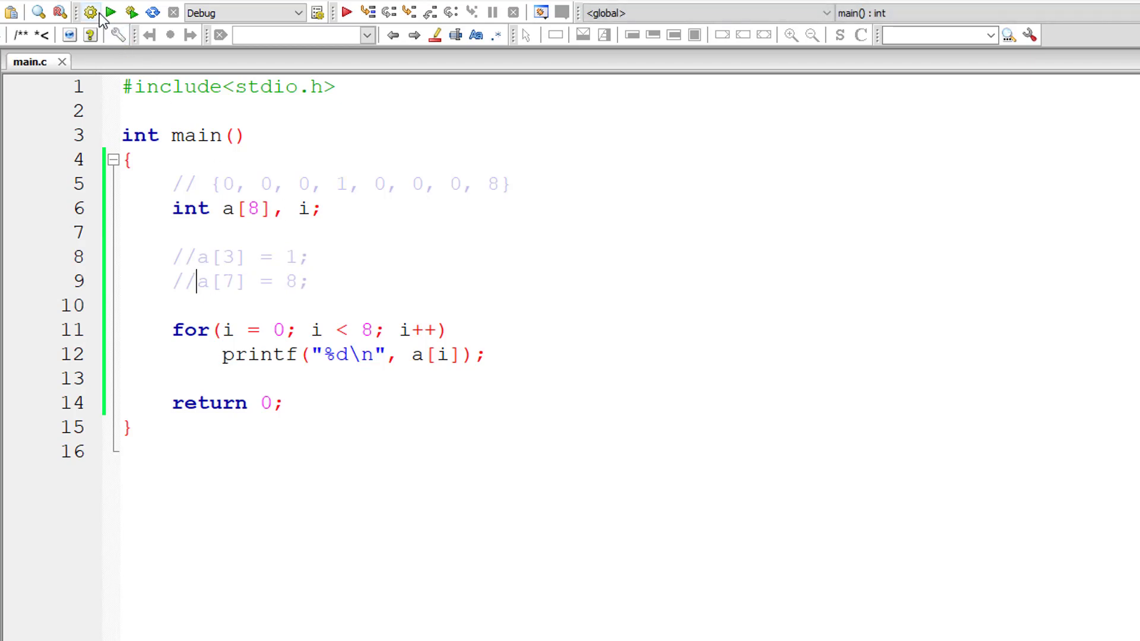
Initialise the array with = {} and run it, printing eight zeros.
left_click(110, 13)
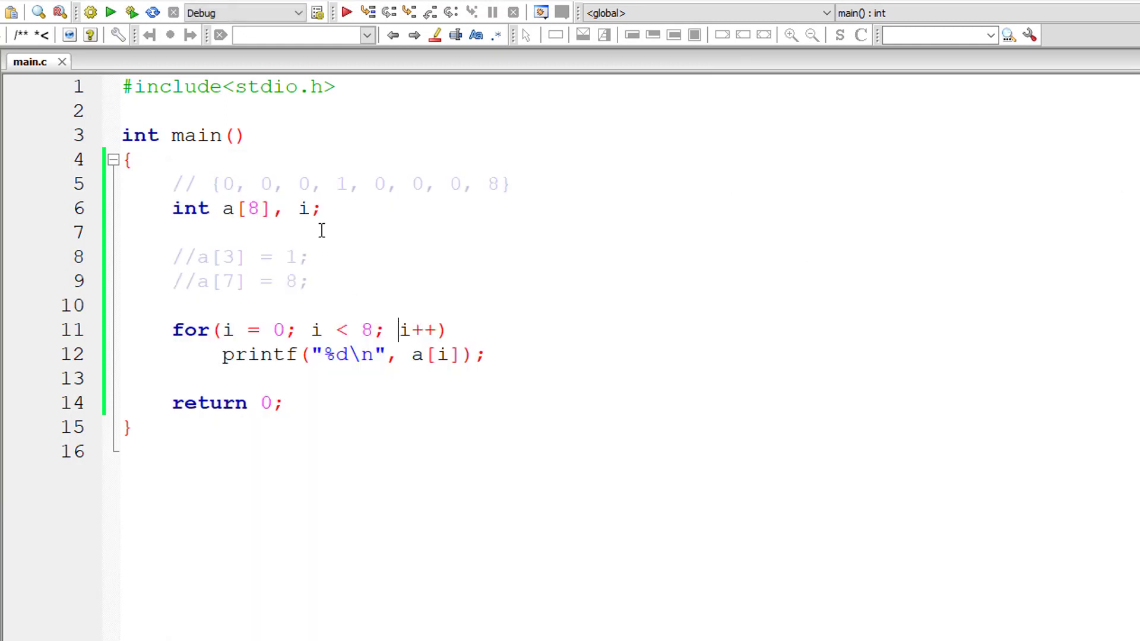
type("=")
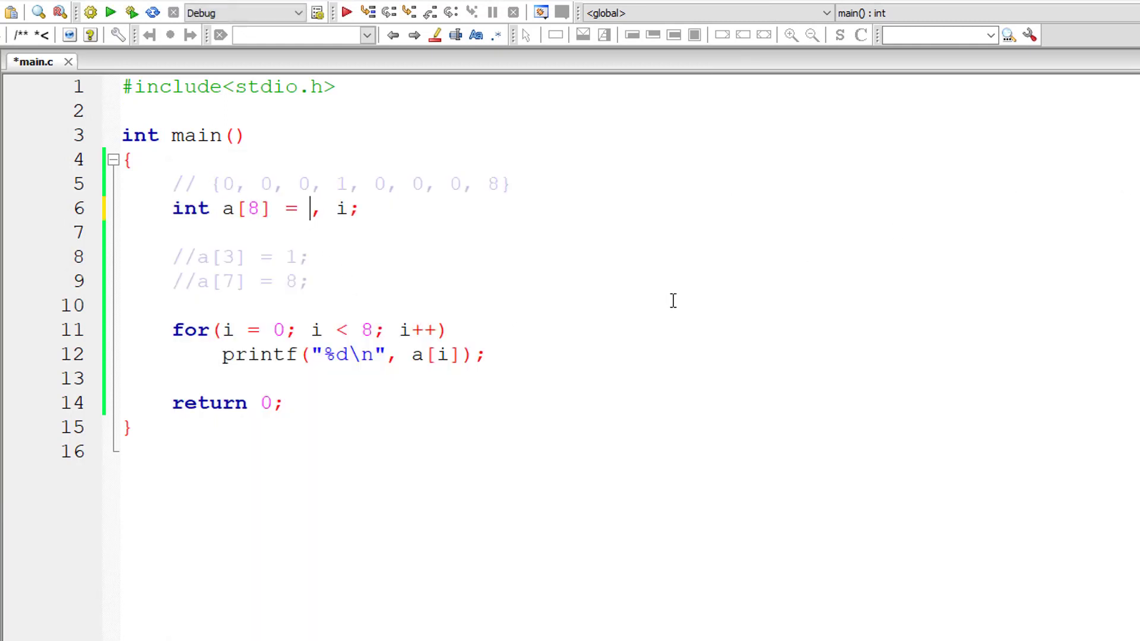
type("{}")
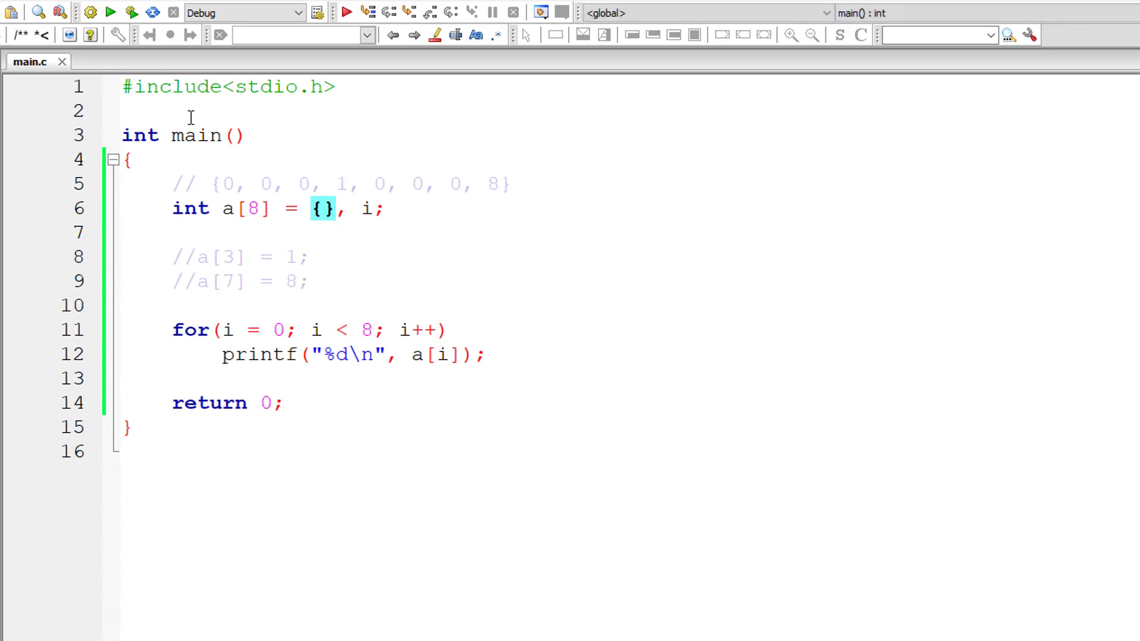
mouse_move(110, 13)
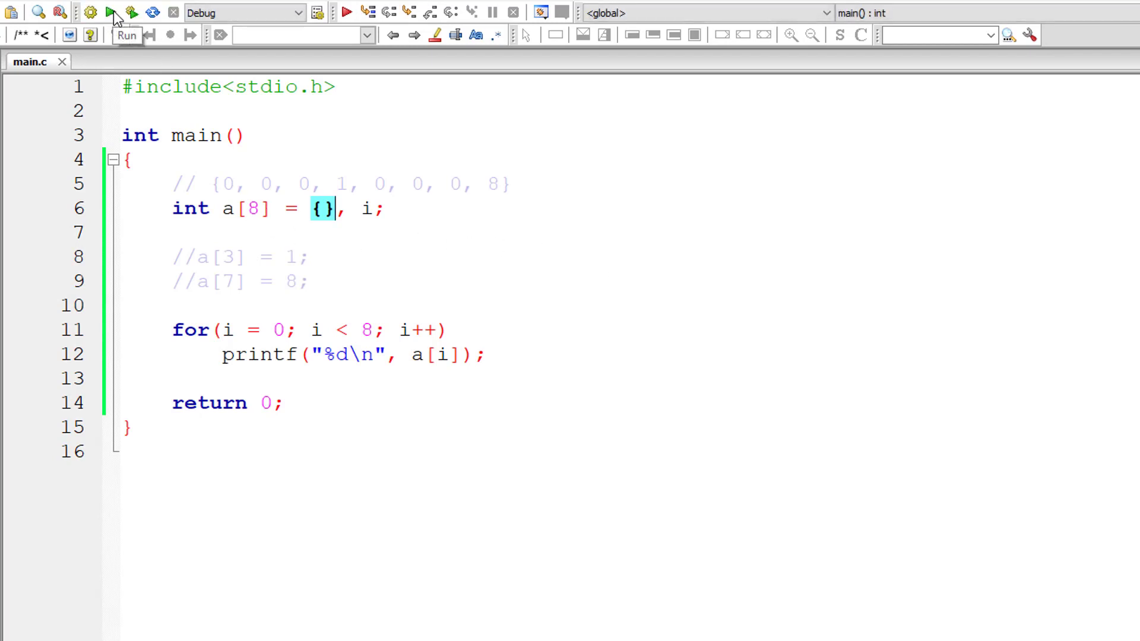
left_click(109, 13)
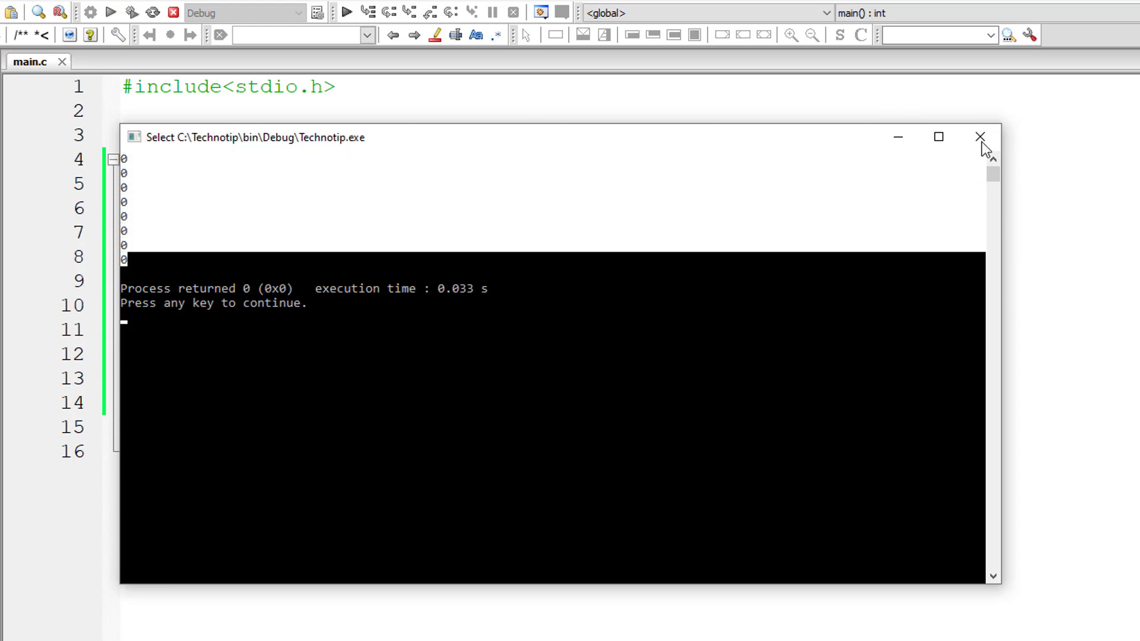
Close the output console and place the cursor in the array declaration.
left_click(979, 136)
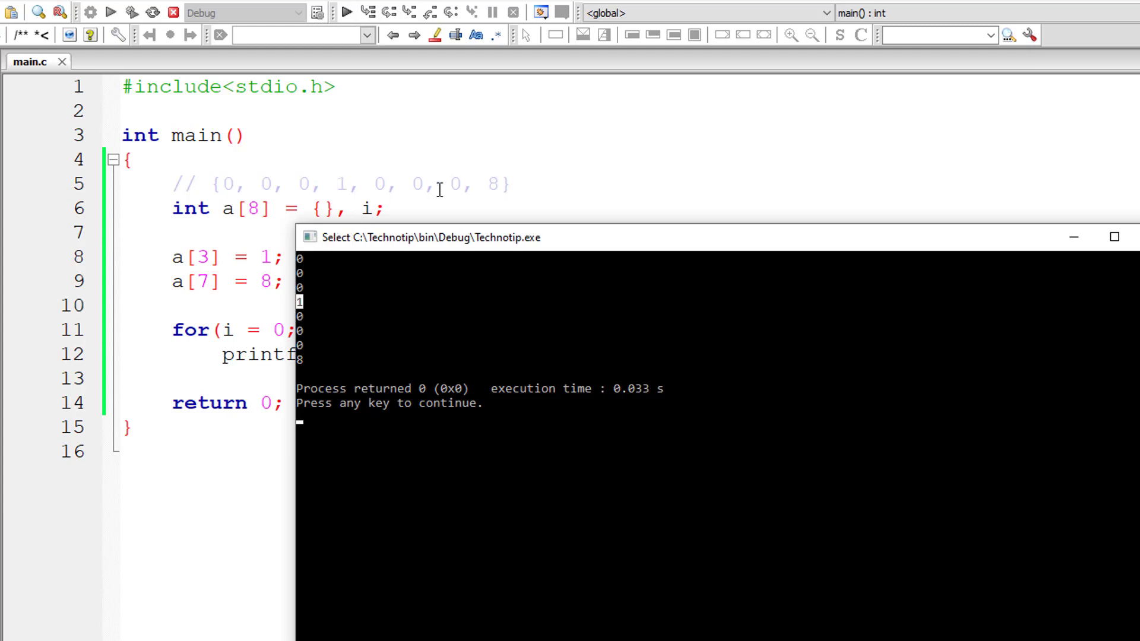
mouse_move(393, 370)
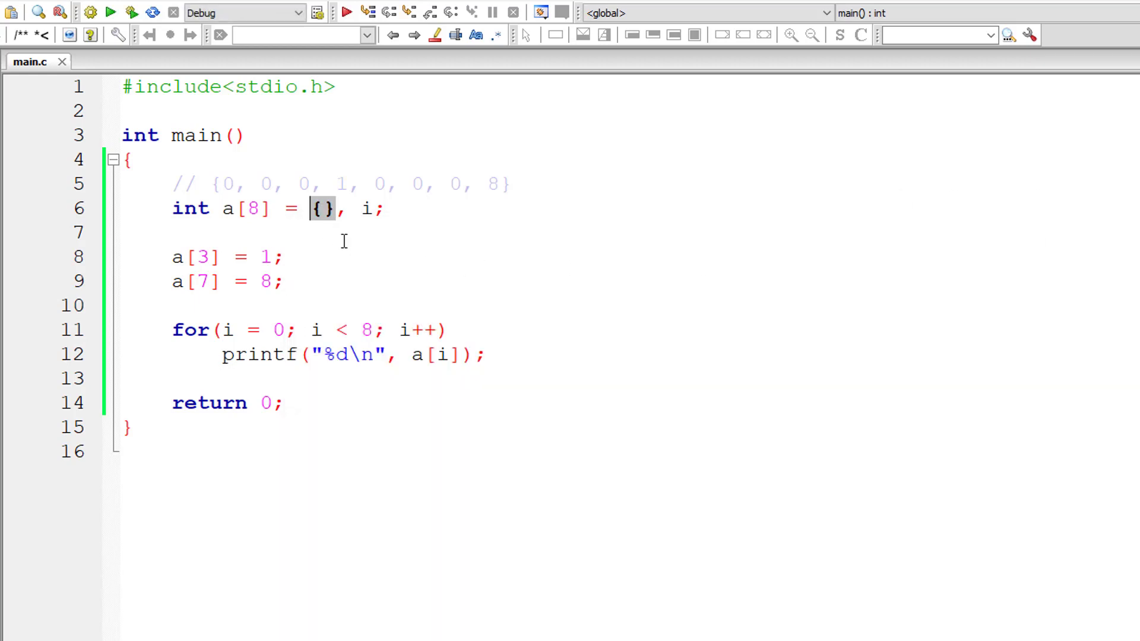
left_click(123, 233)
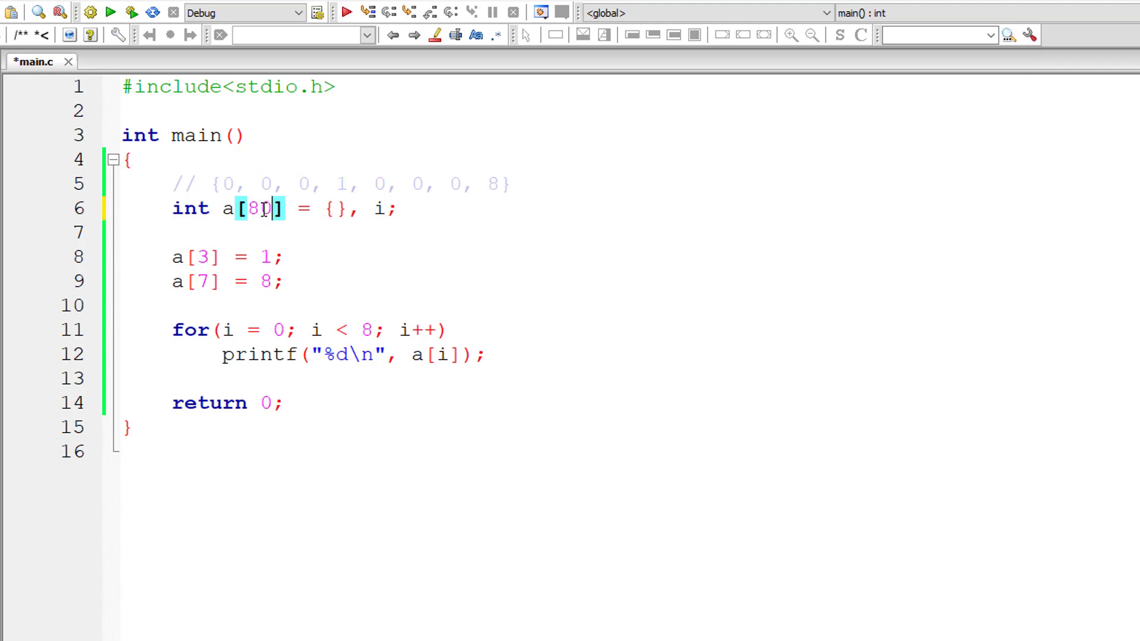
Write designated initializers {[3] = 1, [7] = 8}, fix the typo, and run the program.
type("0")
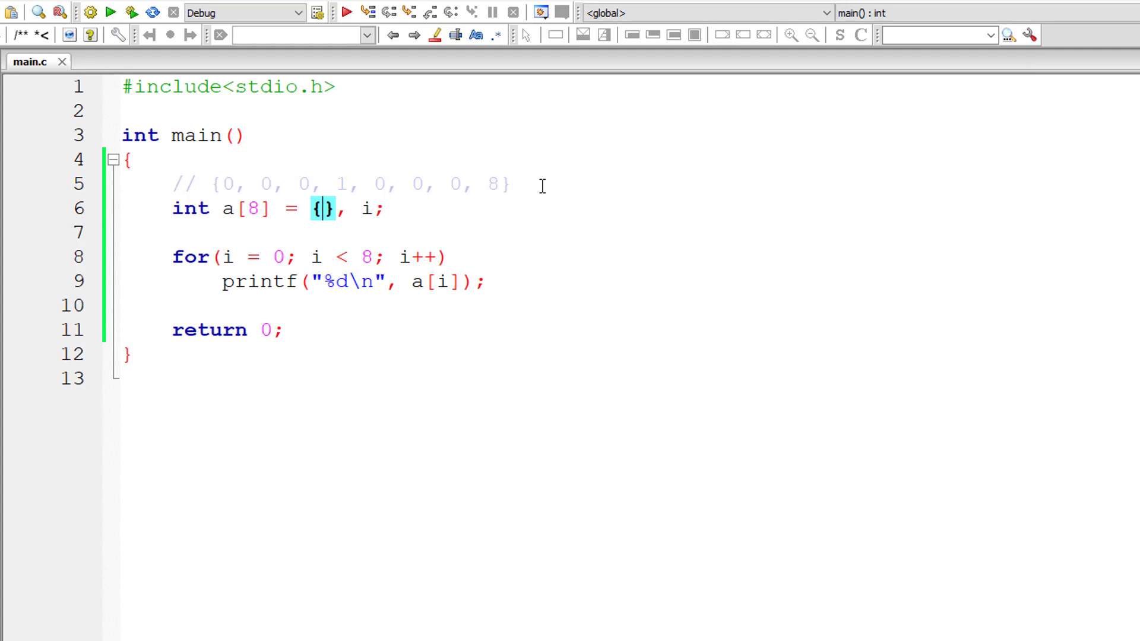
type("[3] =")
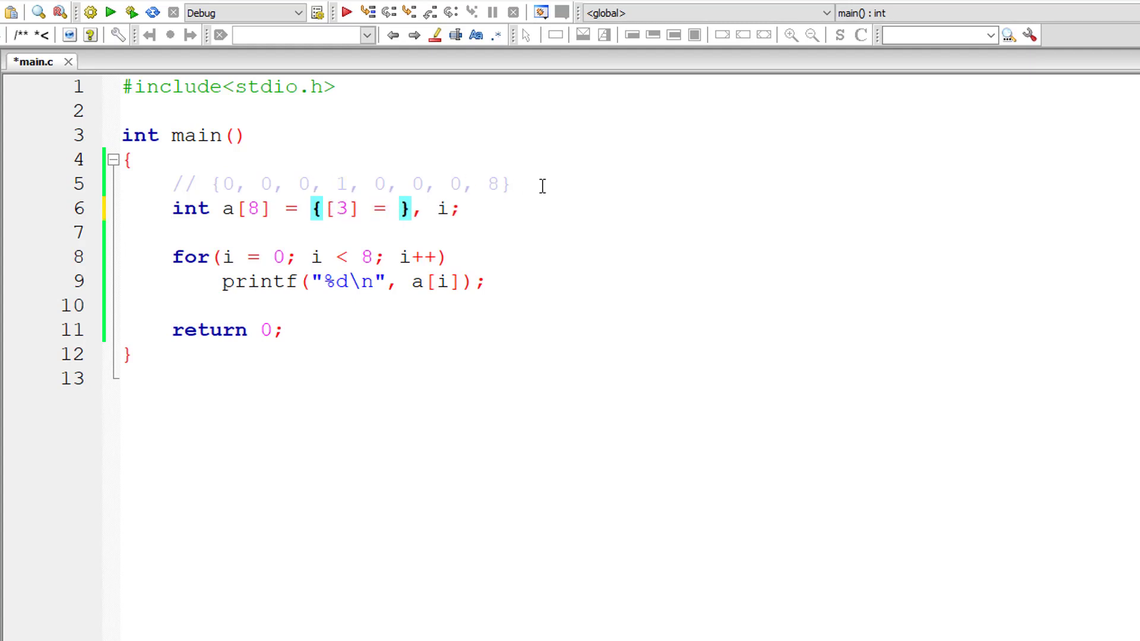
type("1m [")
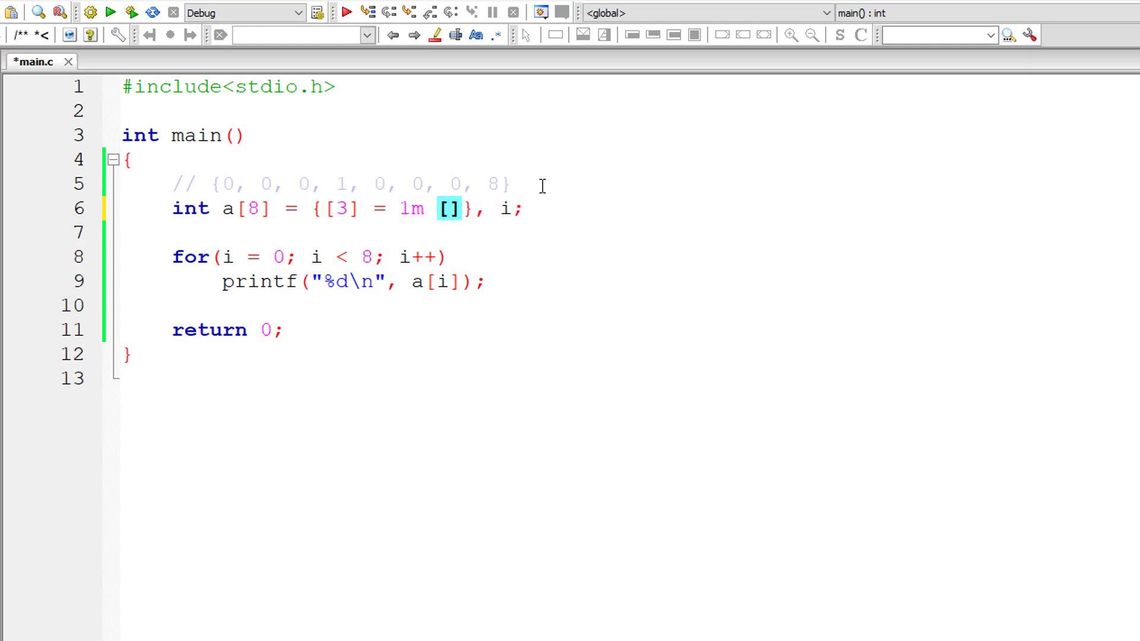
type("7] =")
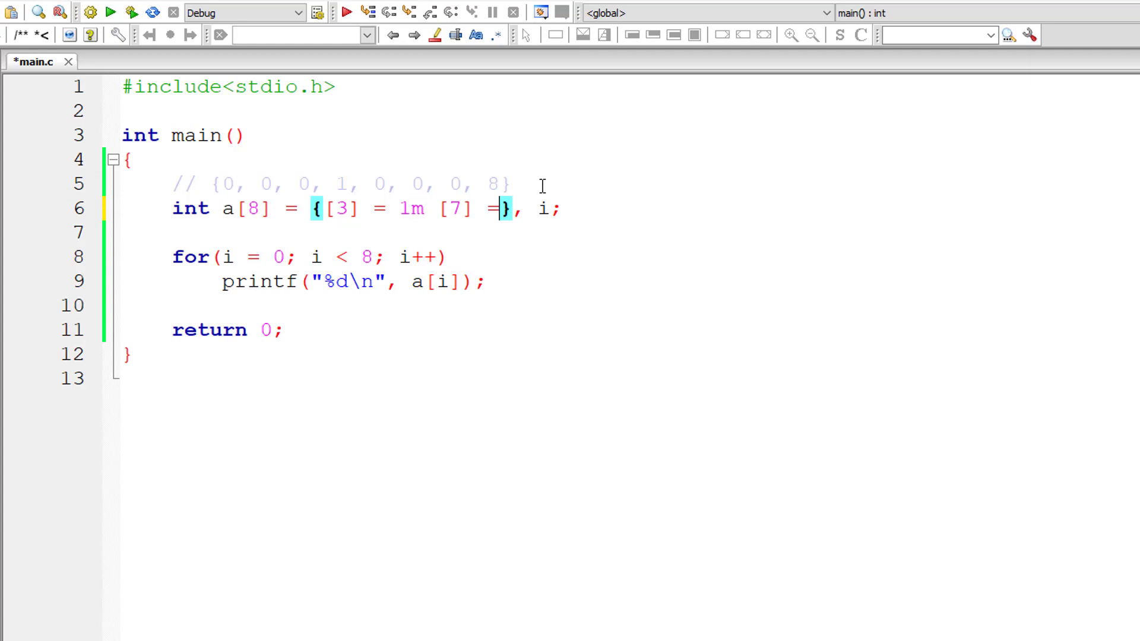
type("8")
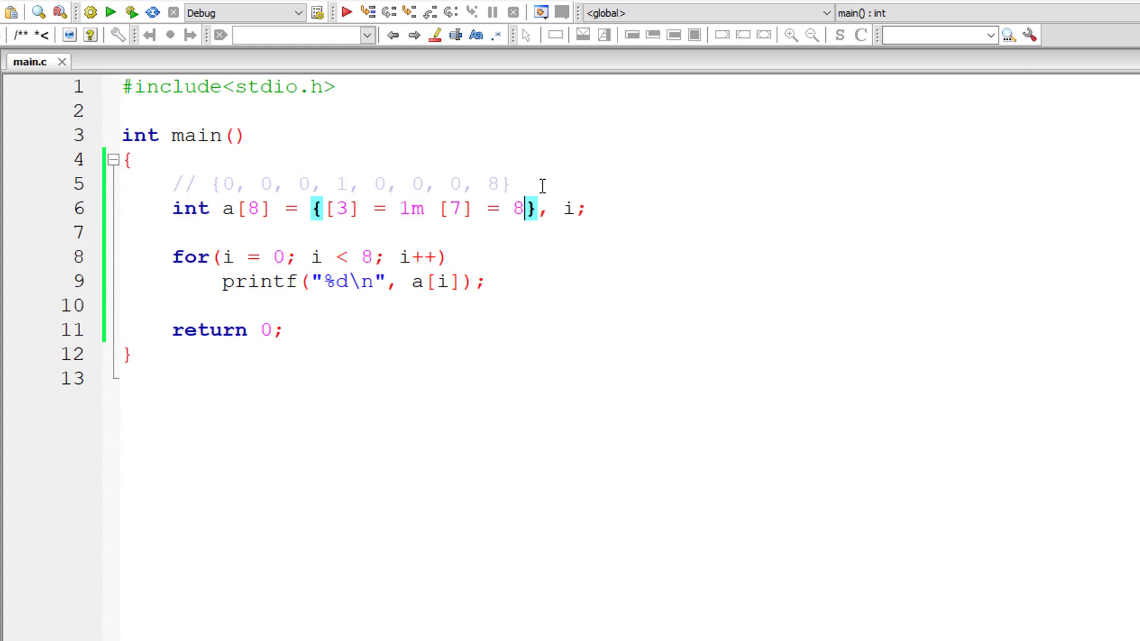
left_click(90, 13)
type(",")
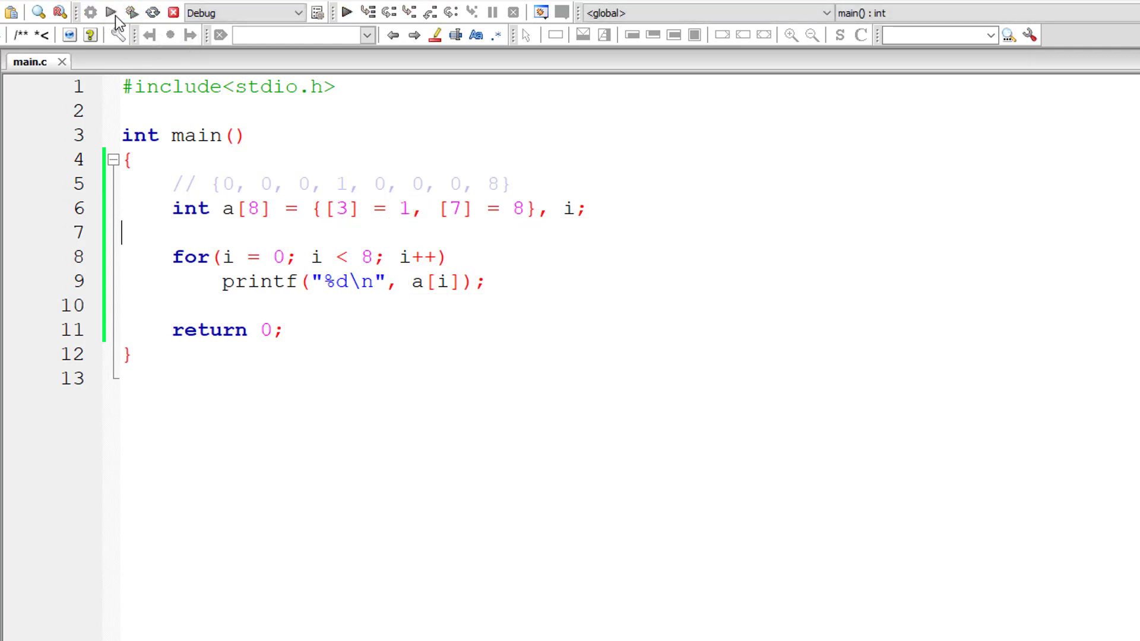
left_click(132, 13)
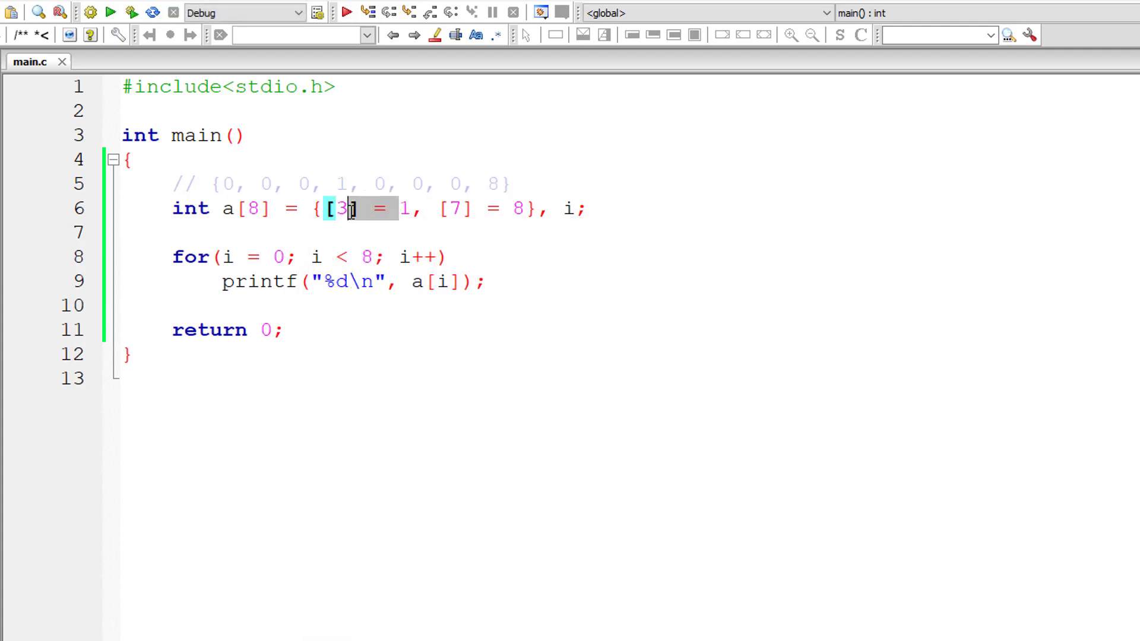
Remove the equals signs from the designators and build and run.
key("Backspace")
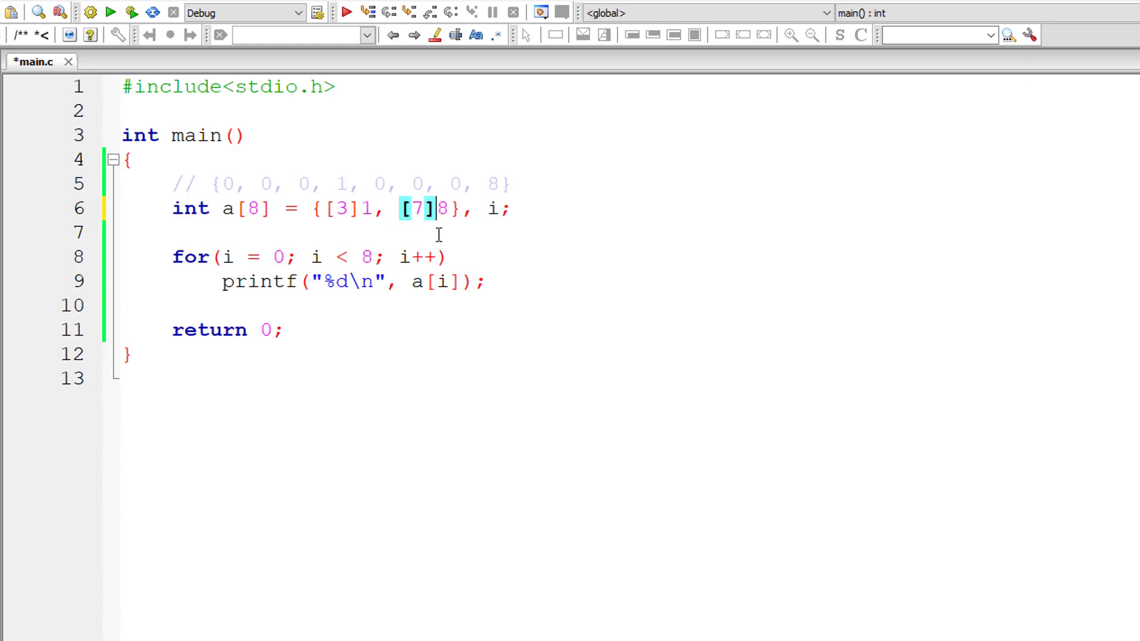
left_click(69, 34)
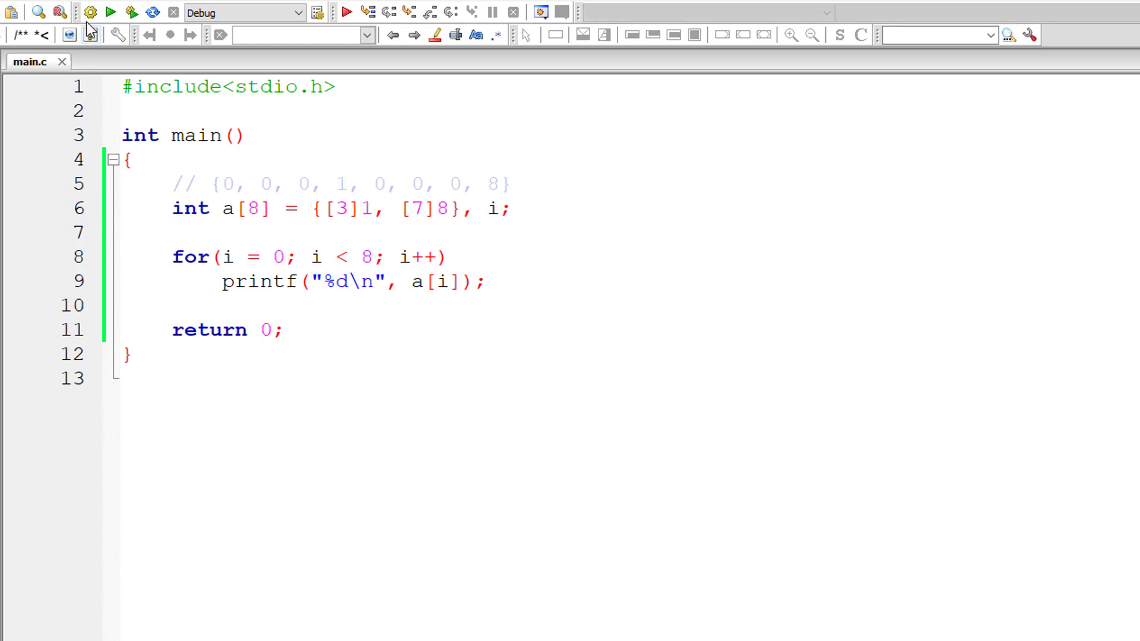
left_click(111, 13)
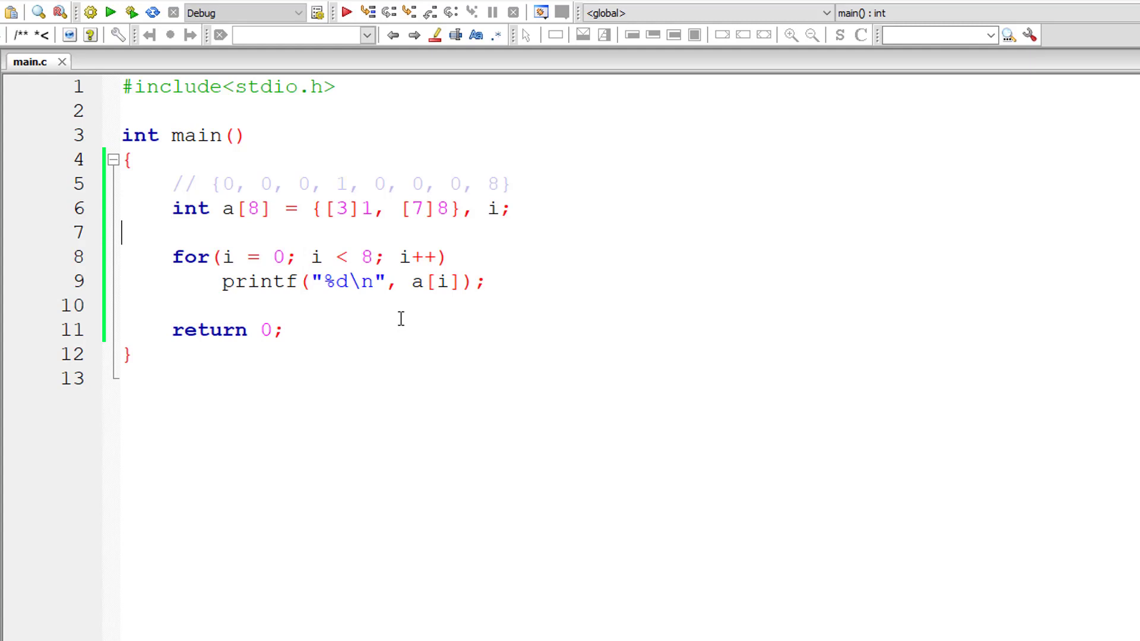
Move [7]8 before [3]1 so it reads {[7]8, [3]1}, and run again.
double_click(424, 208)
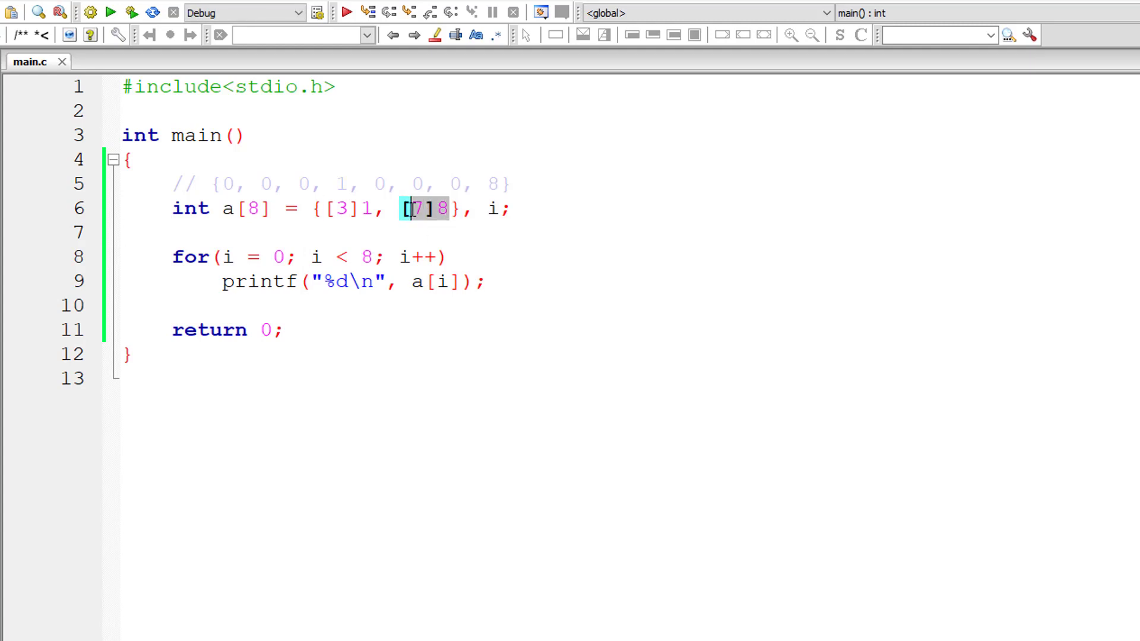
key("Delete")
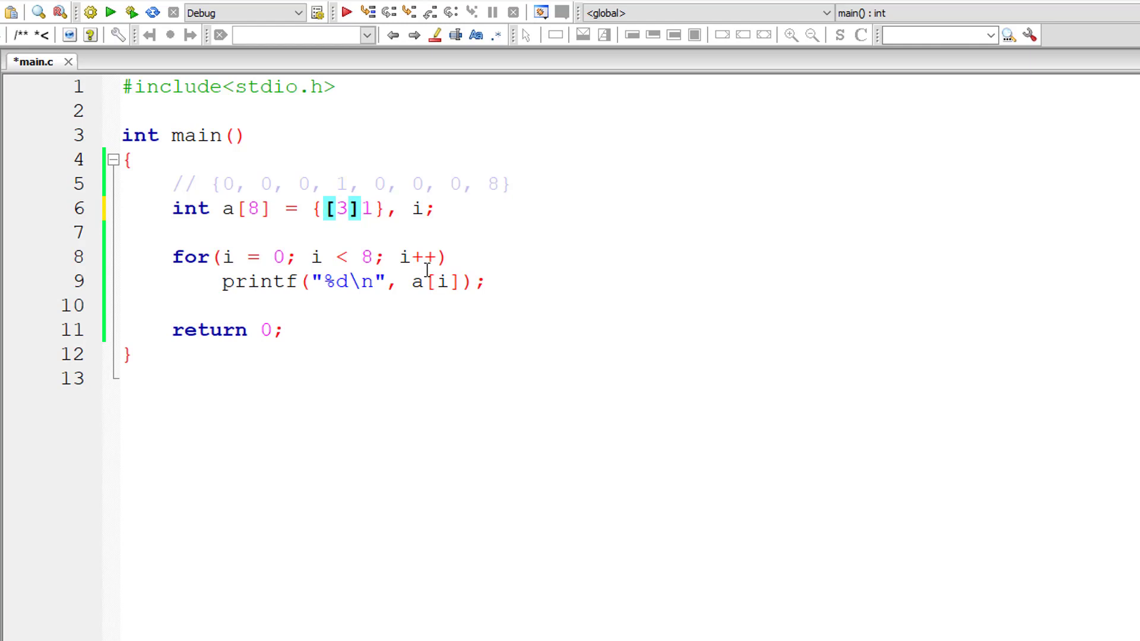
type("[7]8, [")
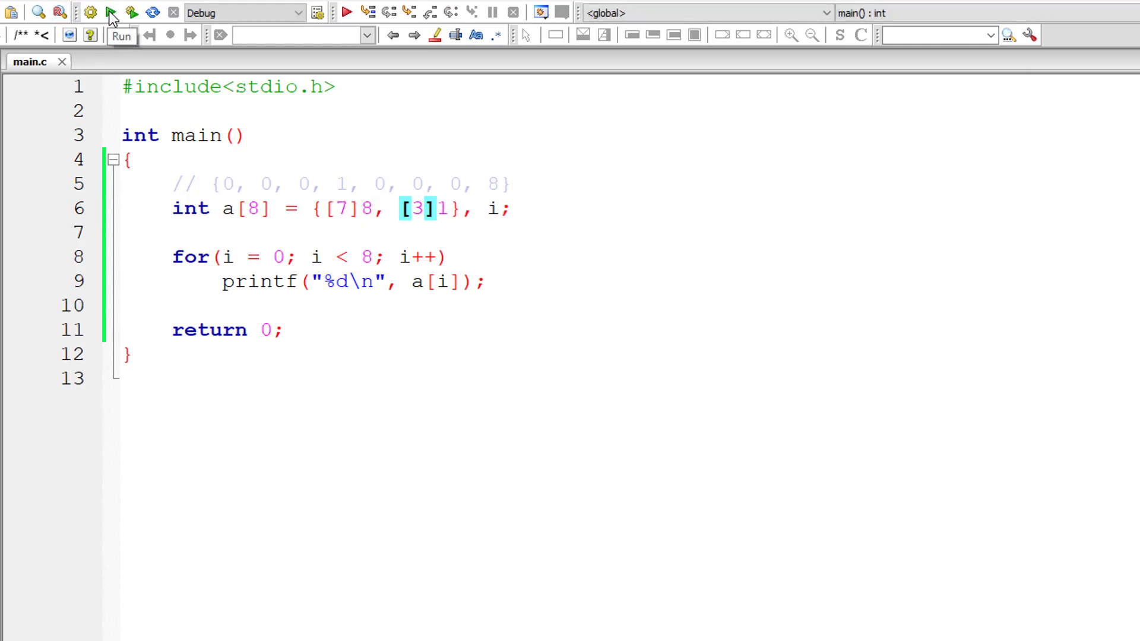
left_click(109, 13)
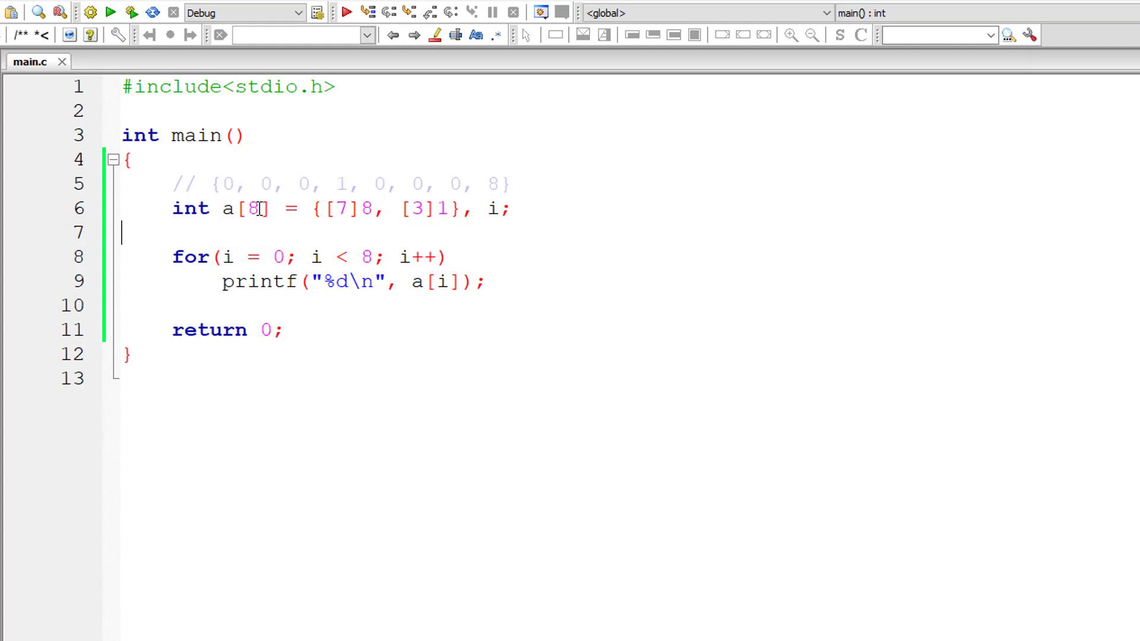
Drop the array size 8, save, and add a [10] = 5 initializer.
double_click(252, 208)
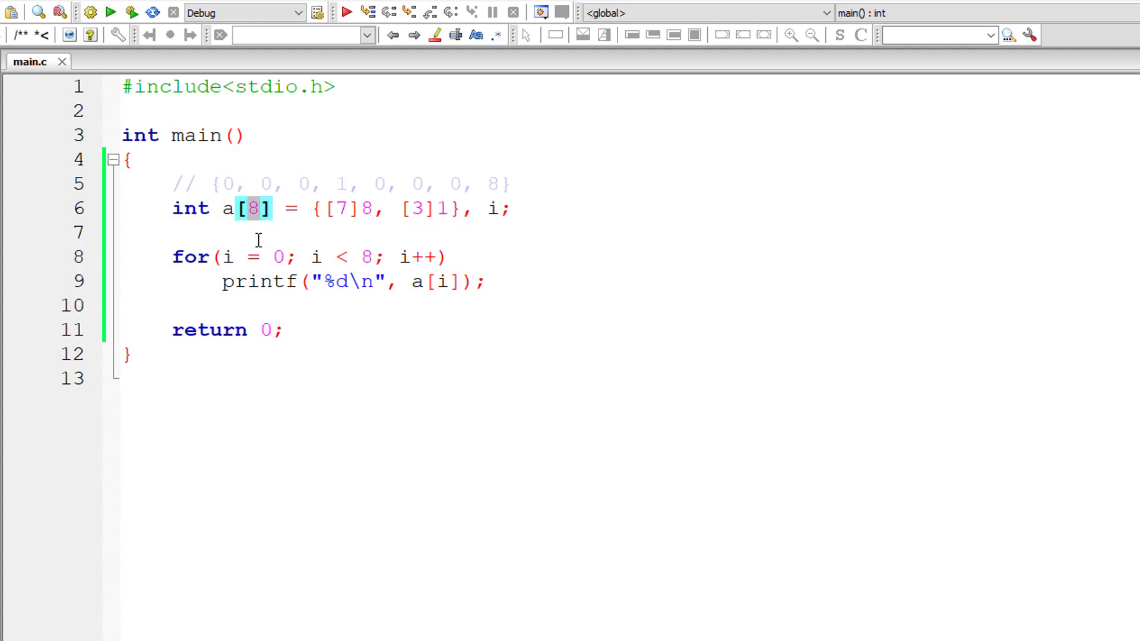
key("Backspace")
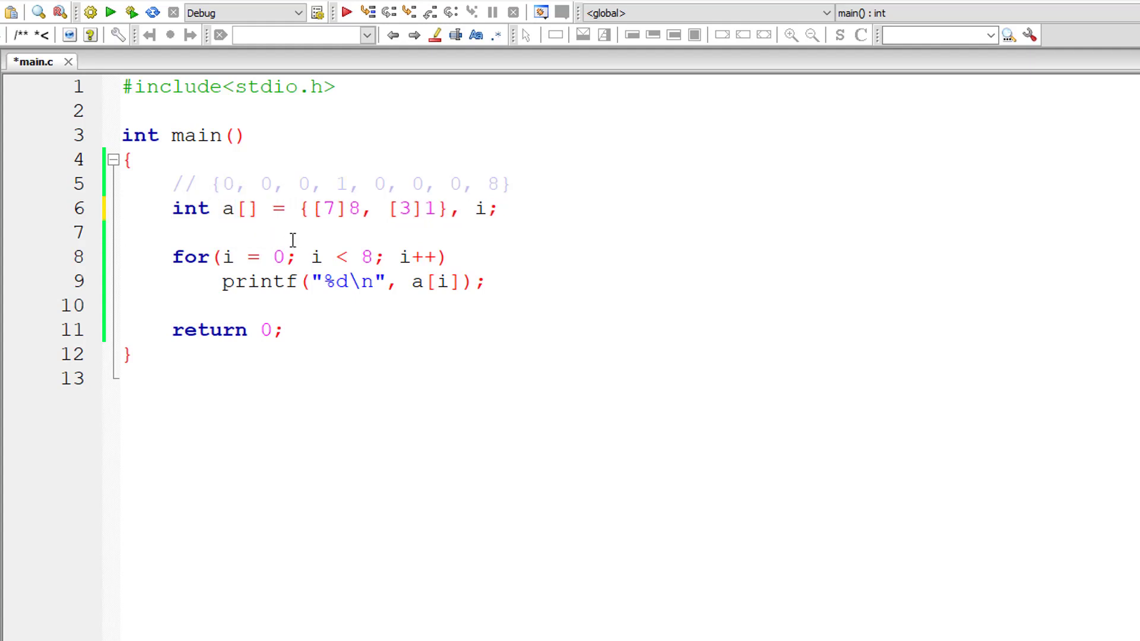
key("ctrl+s")
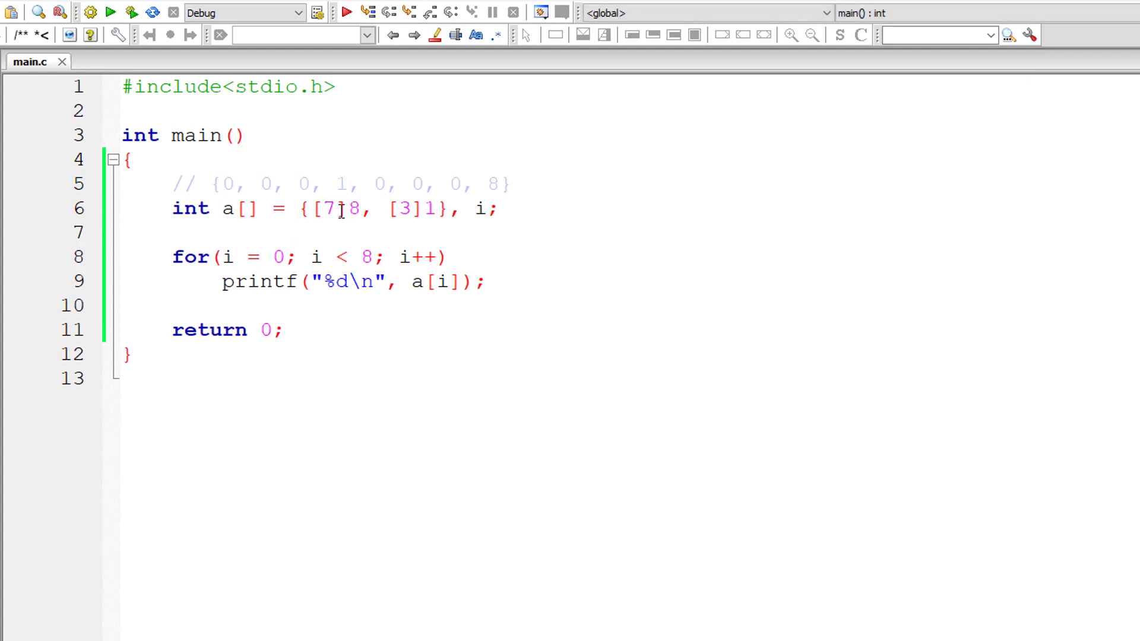
double_click(326, 209)
type(", ")
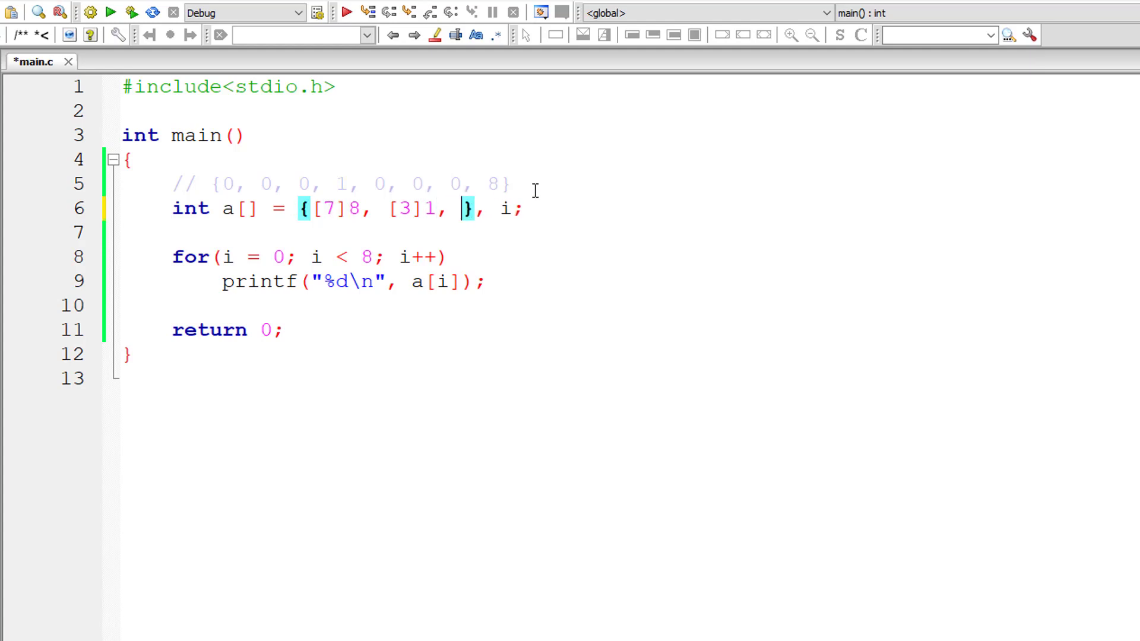
type("[10] =")
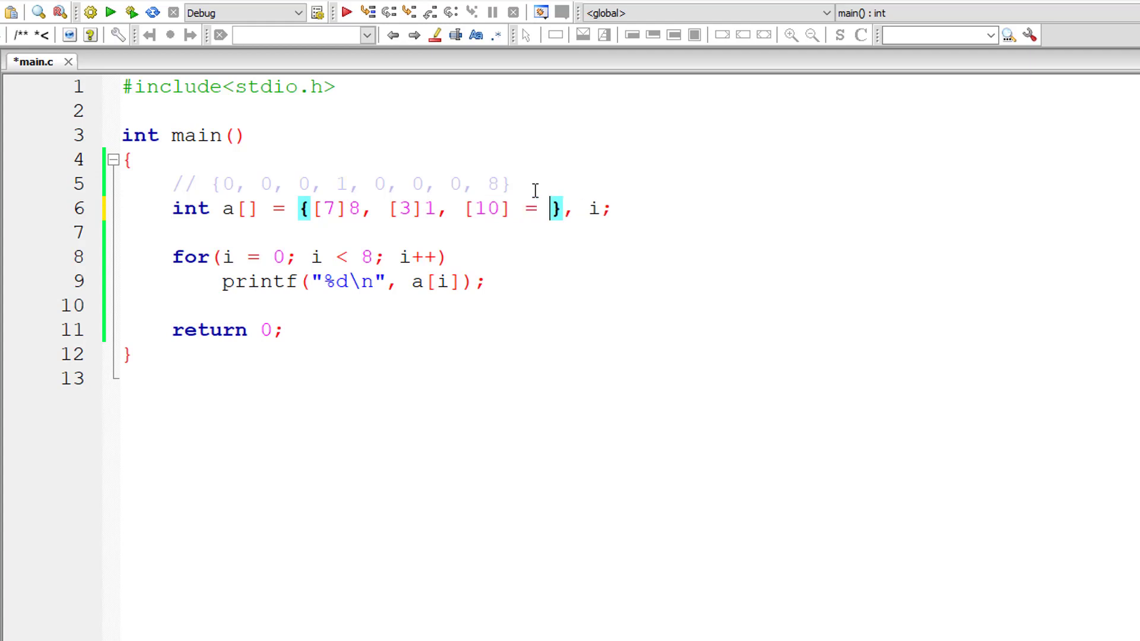
type("5")
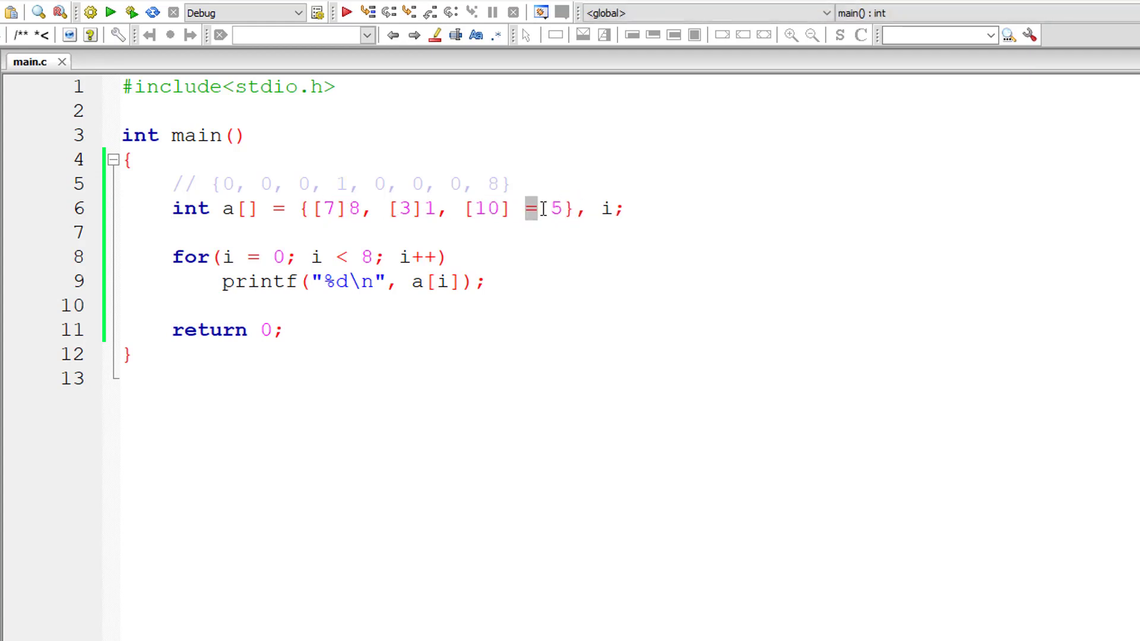
Change the loop limit from 8 to 10 and run the program.
double_click(486, 209)
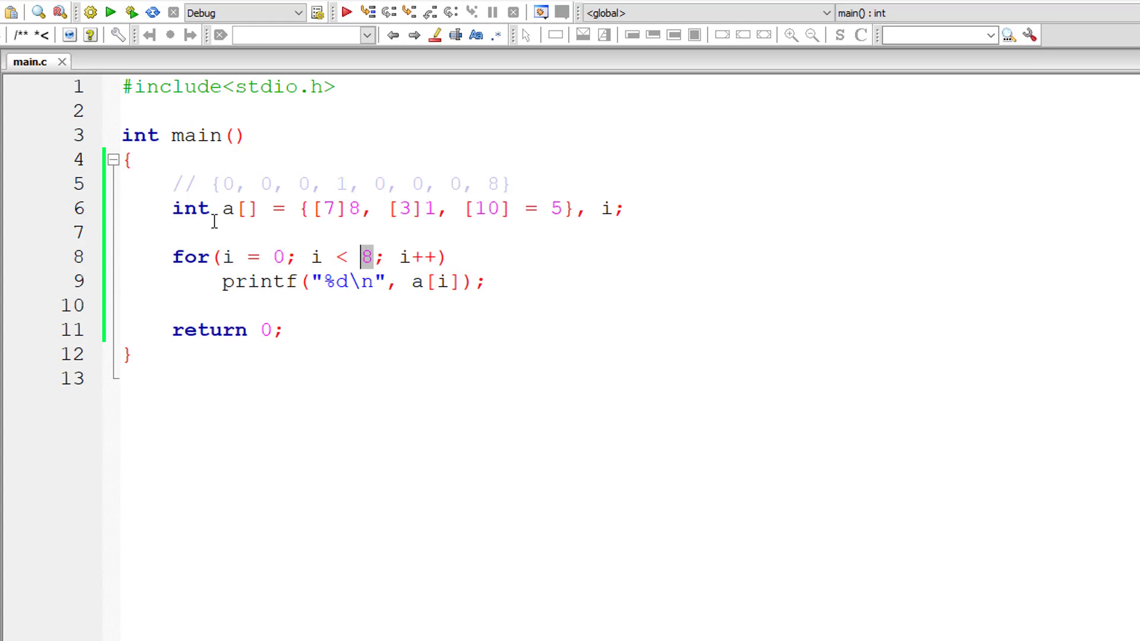
left_click(374, 257)
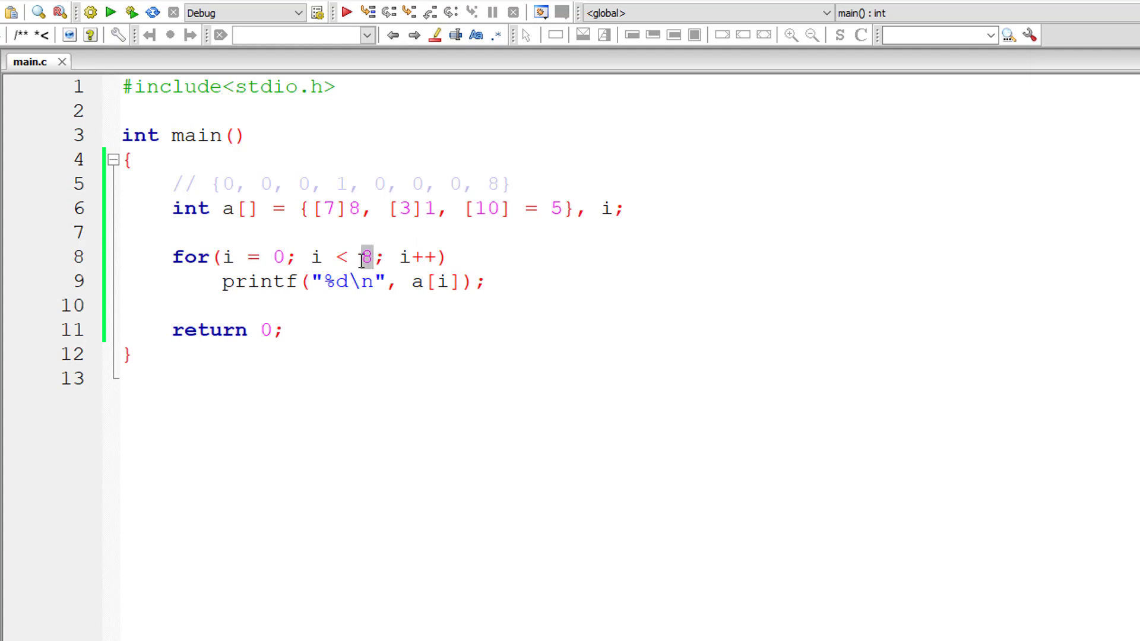
type("10")
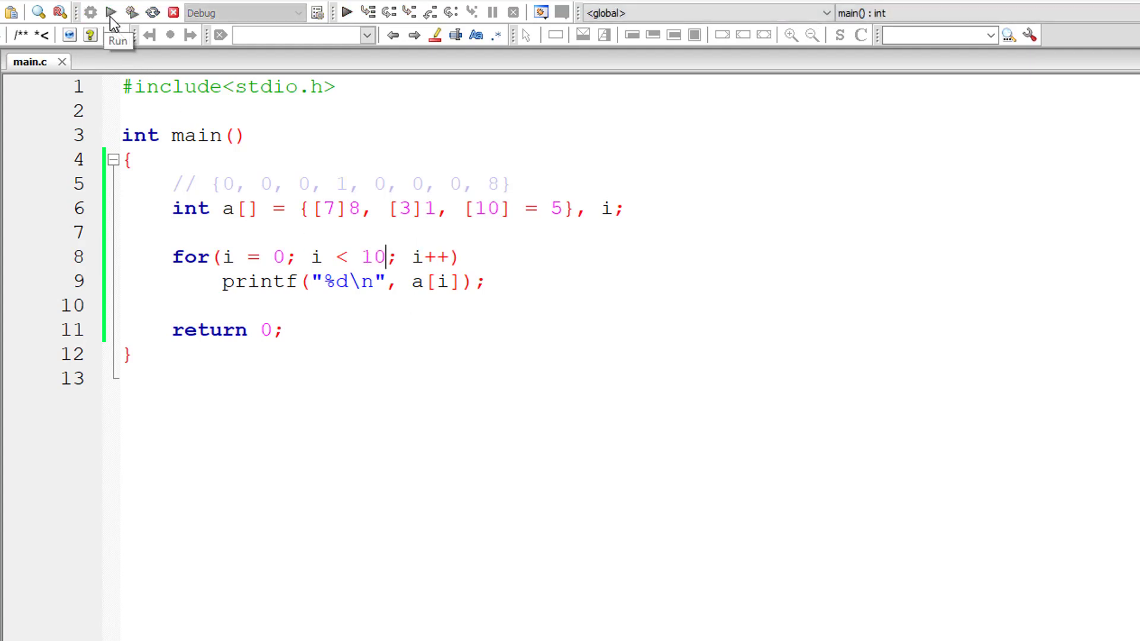
left_click(110, 12)
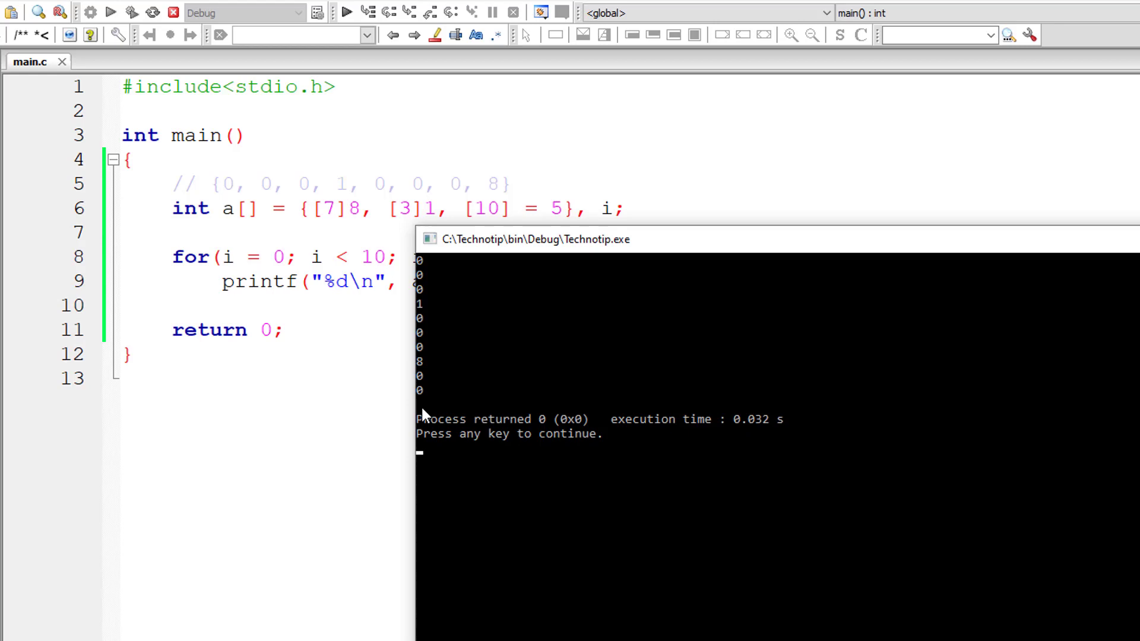
mouse_move(429, 374)
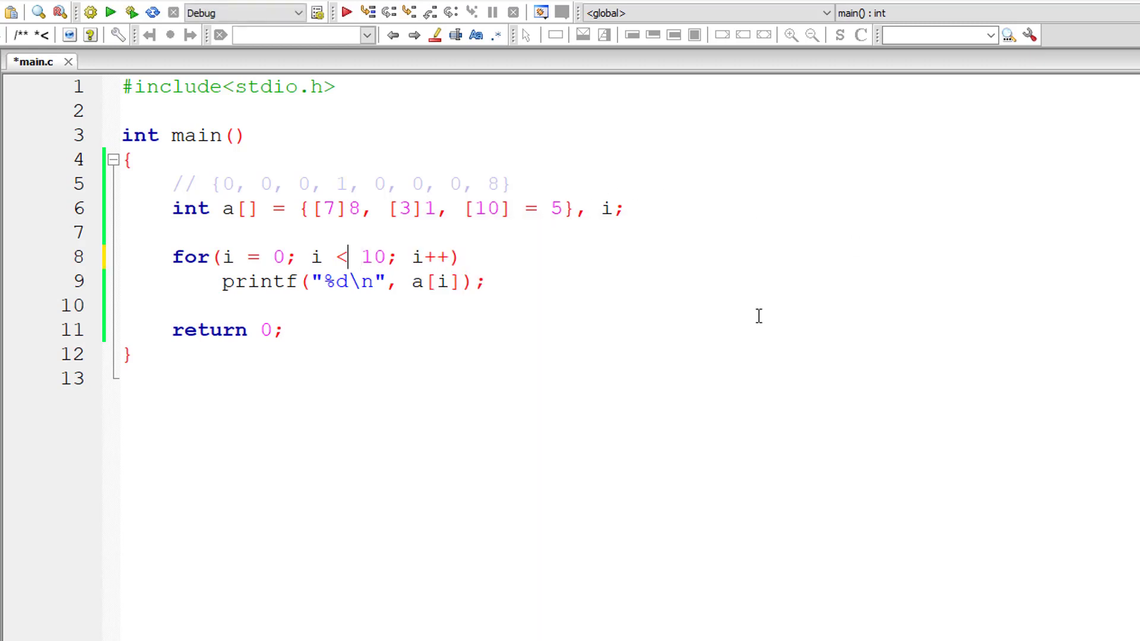
Change the loop condition to i <= 10, run it, then size the array a[10].
type("=")
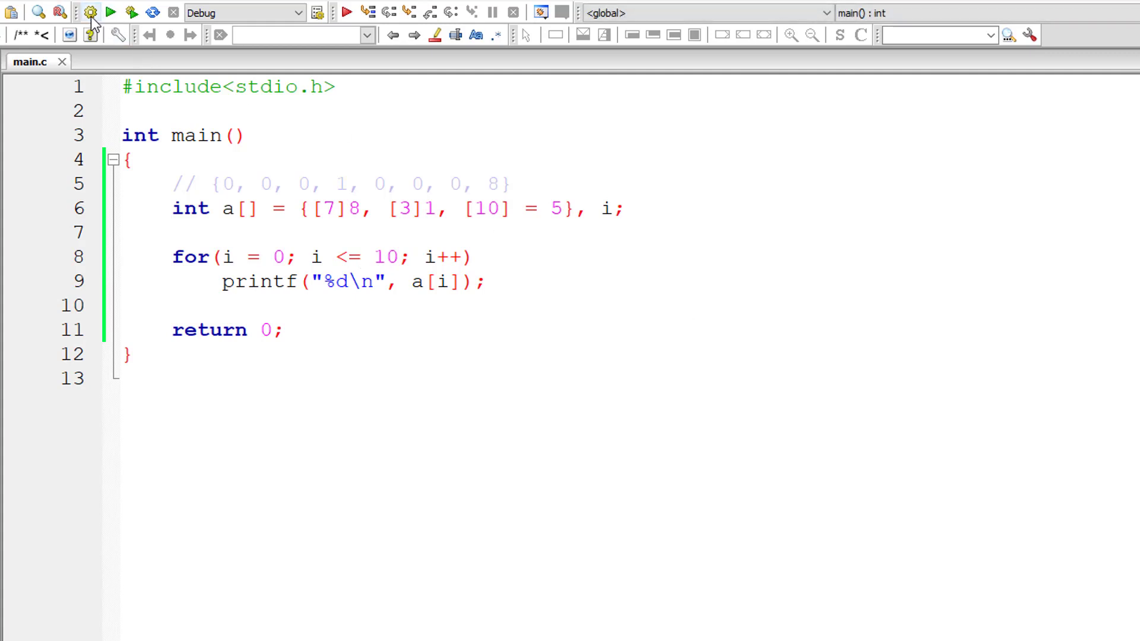
left_click(111, 12)
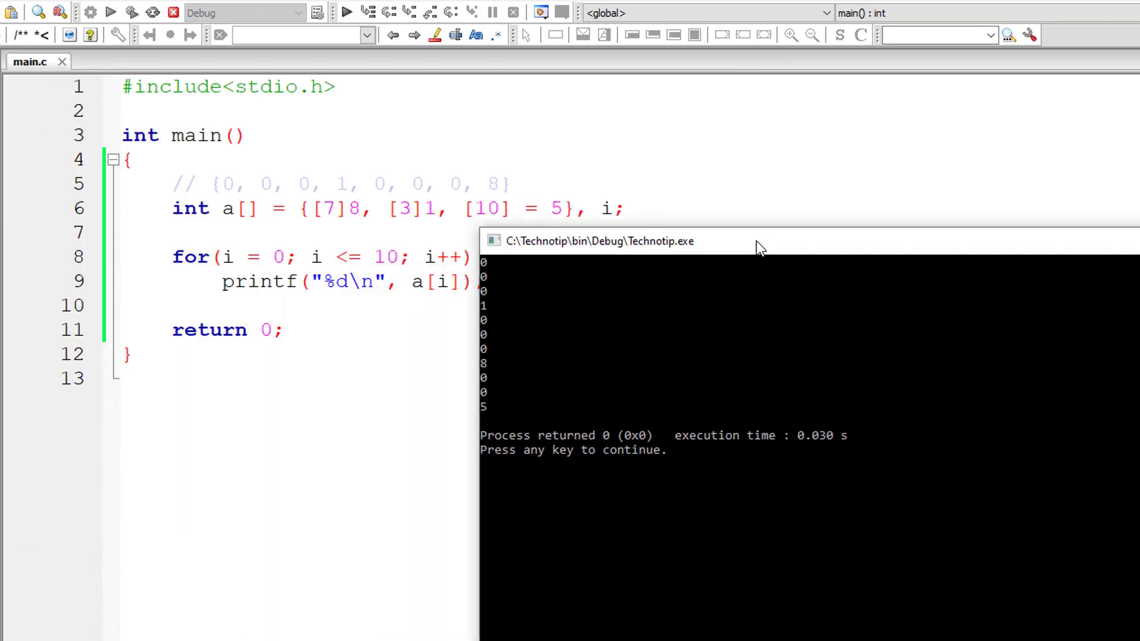
mouse_move(476, 427)
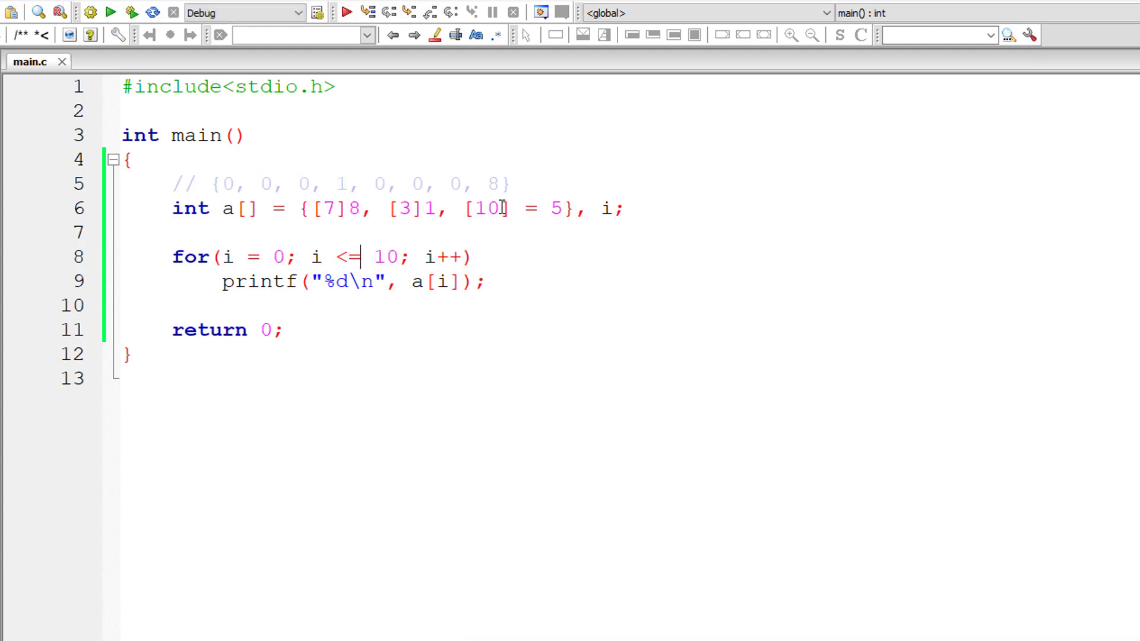
double_click(245, 209)
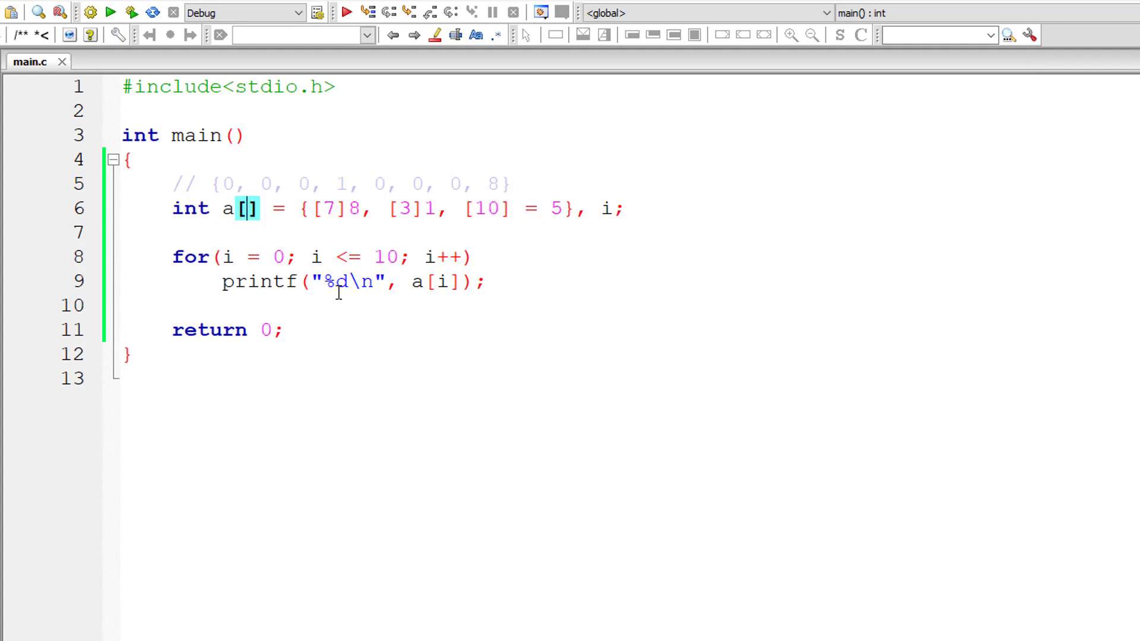
type("10")
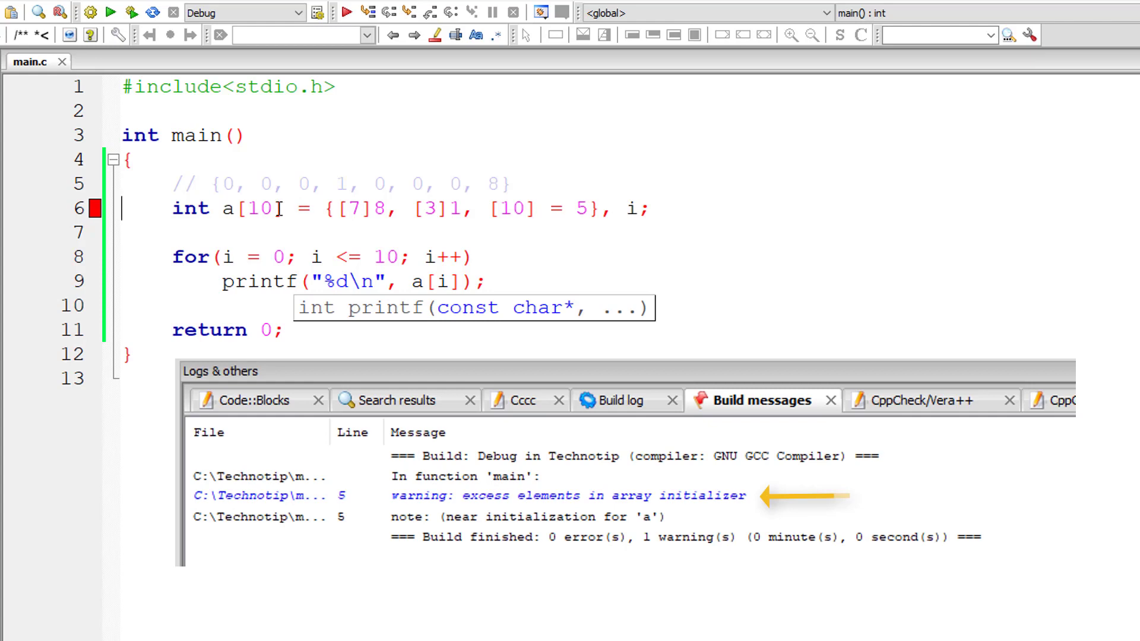
Change the array size in a[10] to 11.
double_click(262, 208)
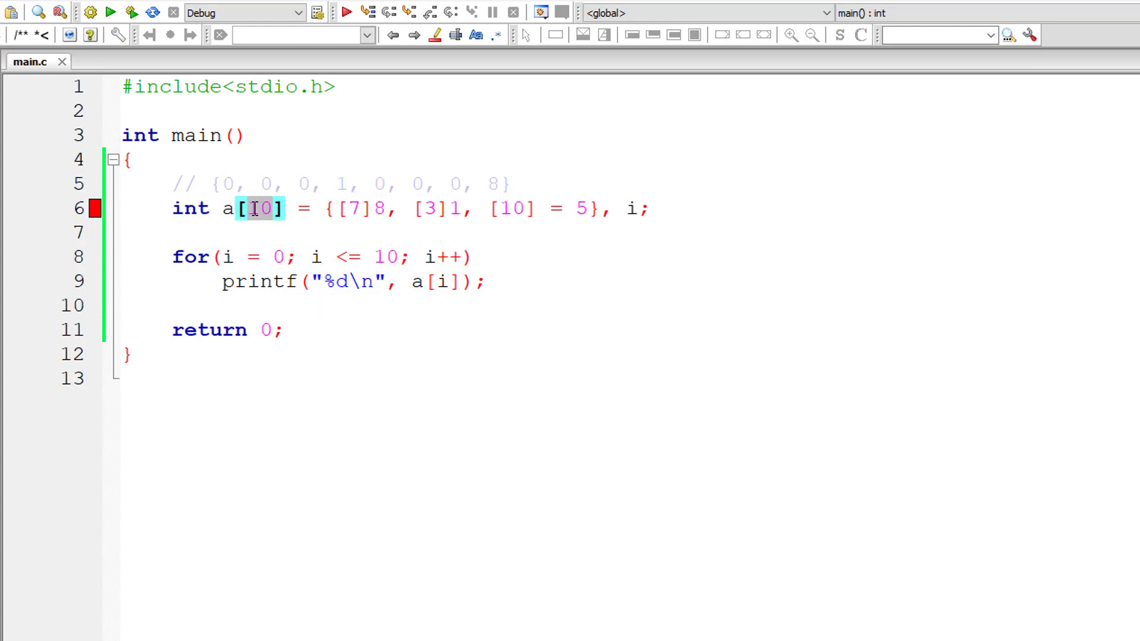
type("11")
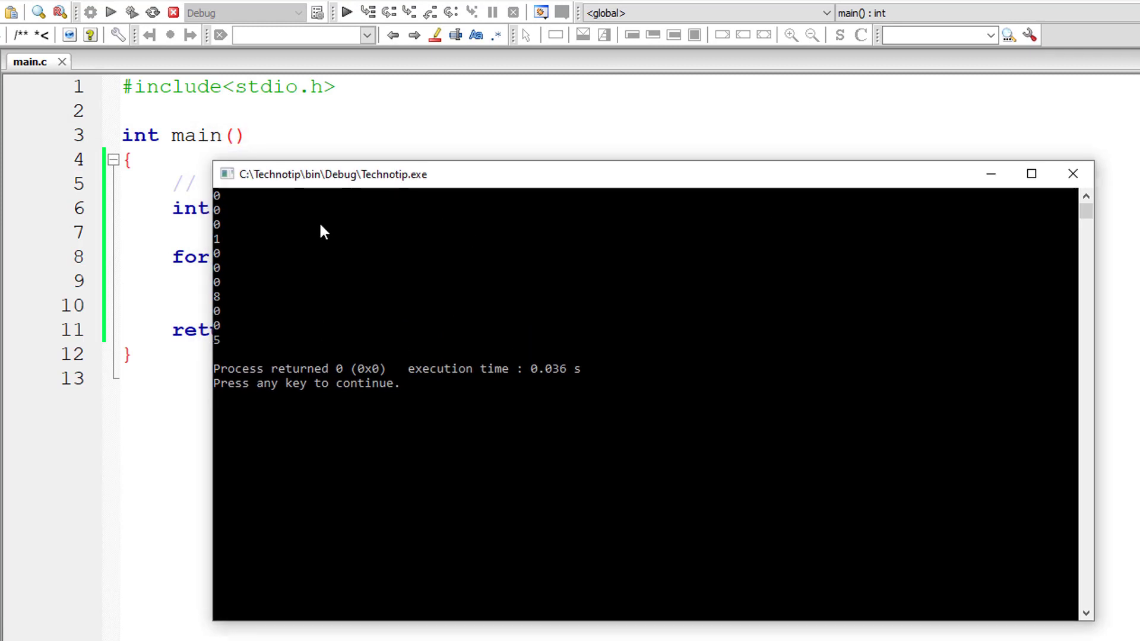
mouse_move(222, 250)
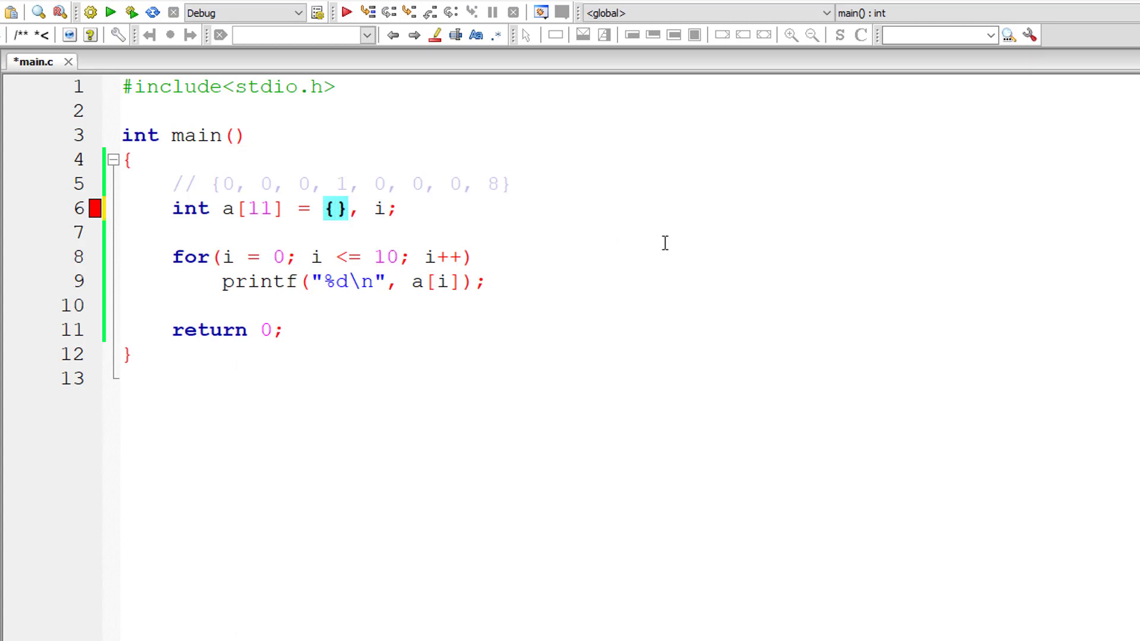
Add the range initializer [1 ... 5] = 2 to the array.
type("[]")
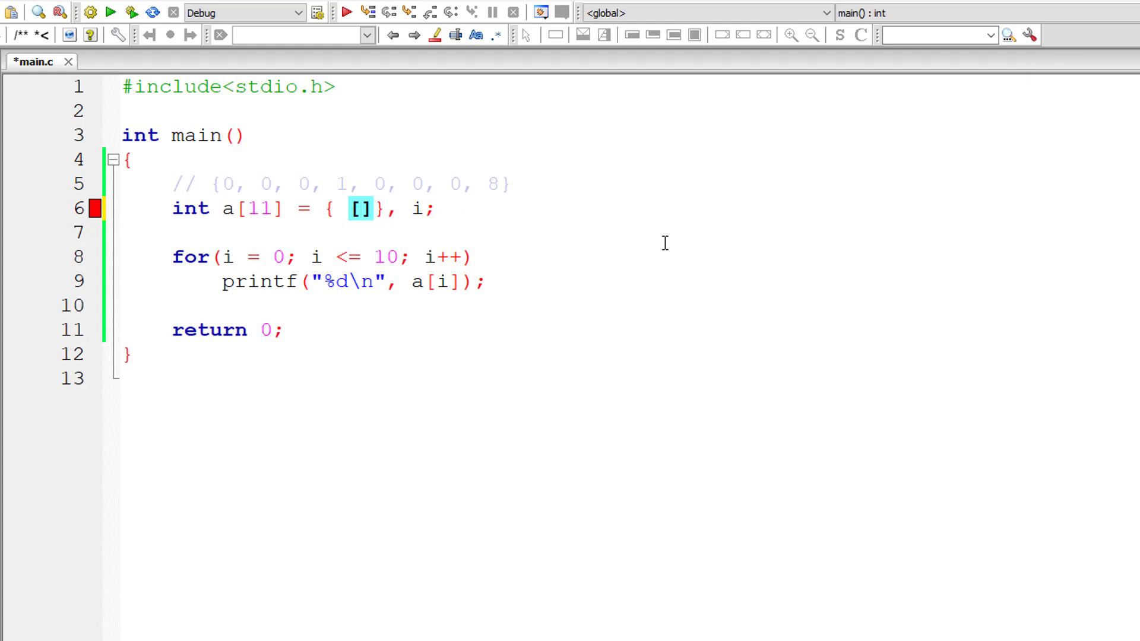
type("1 ...")
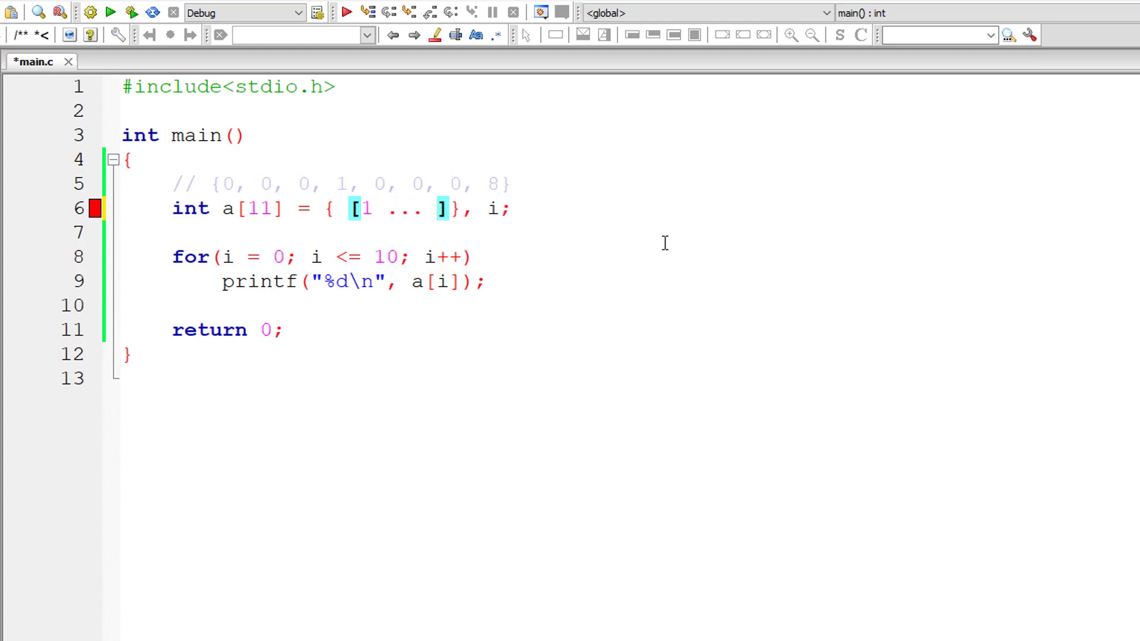
type("5")
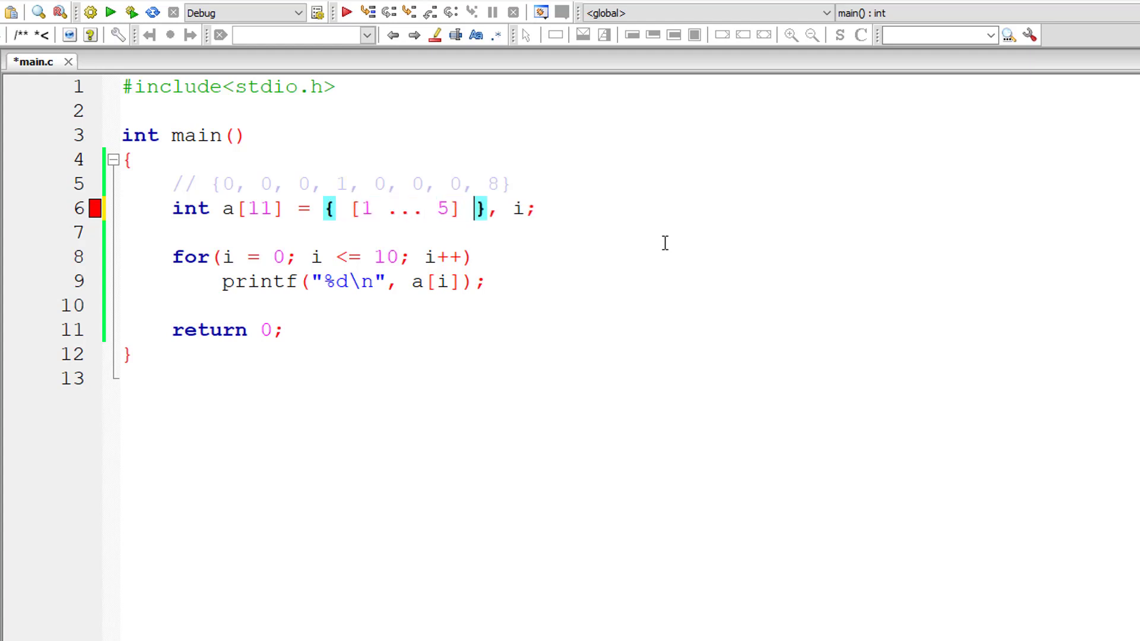
type("= 2, [")
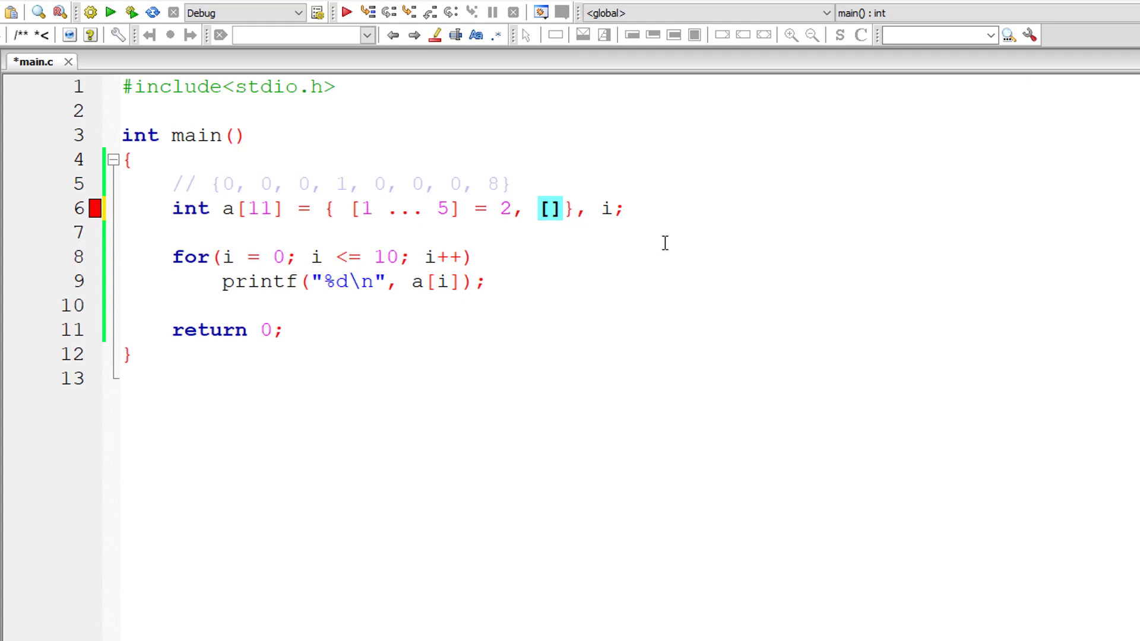
mouse_move(463, 218)
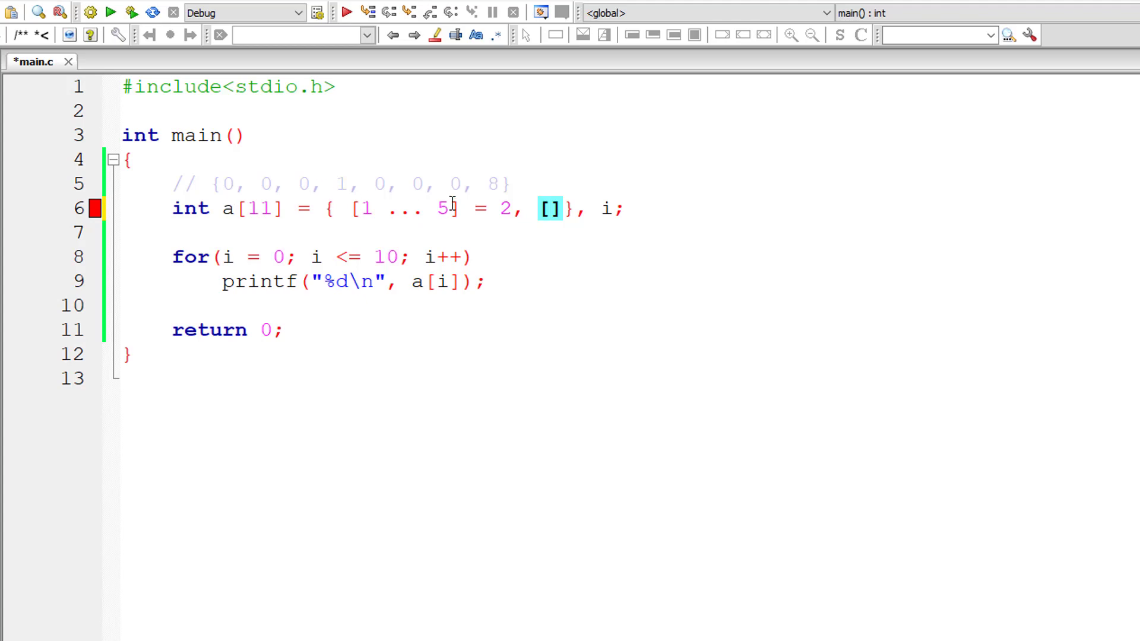
Add the second range initializer [6 ... 8] = 3.
type("6 ...")
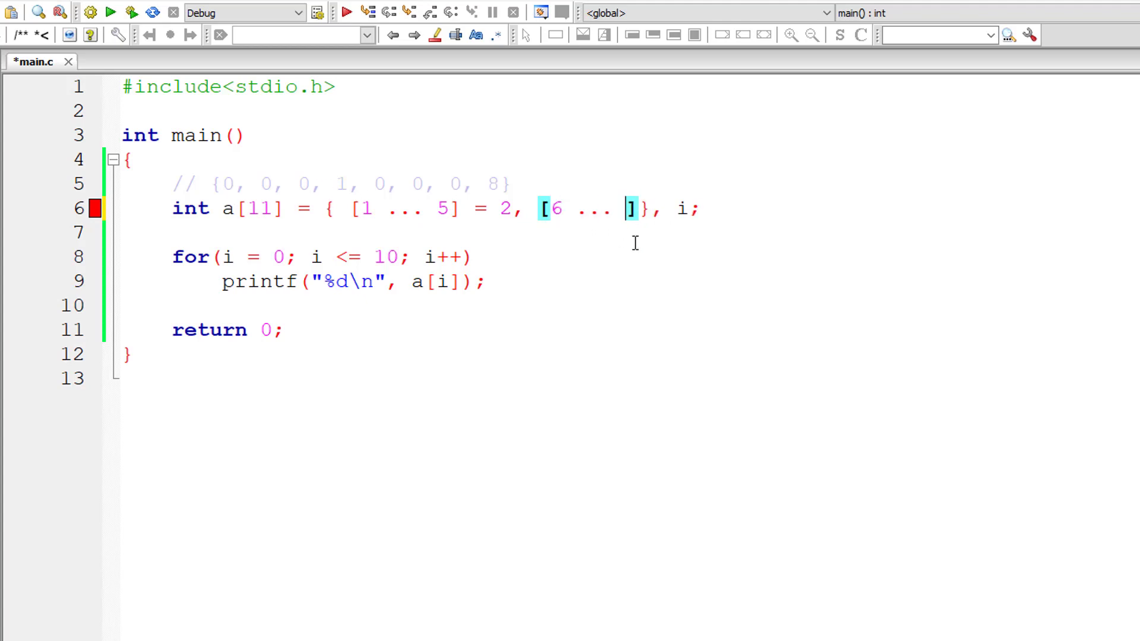
type("8")
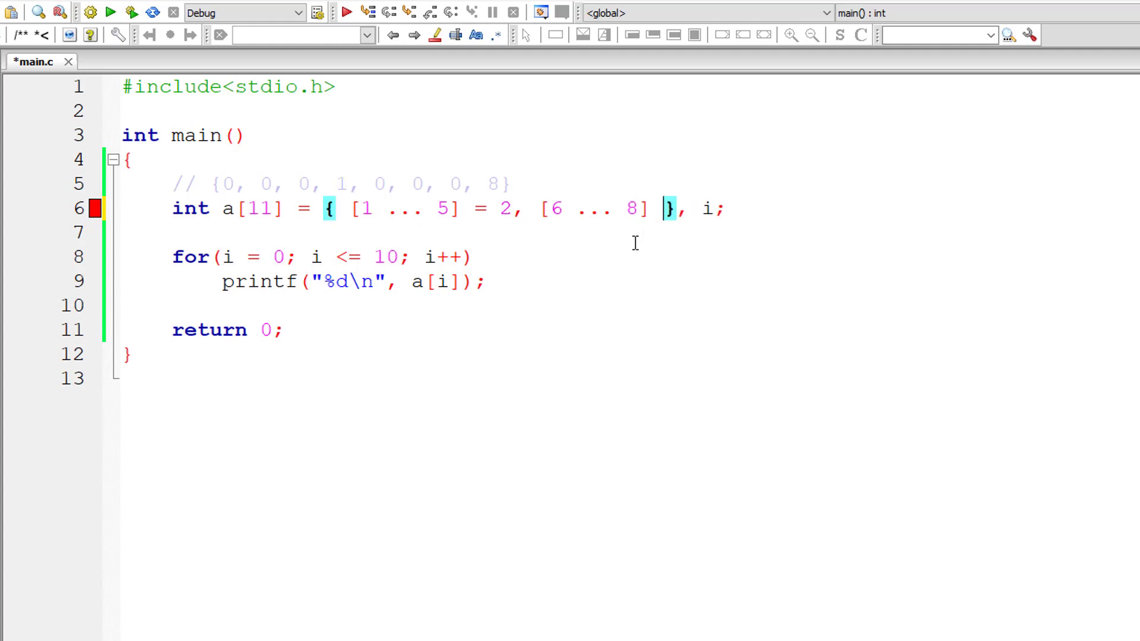
type("= 3")
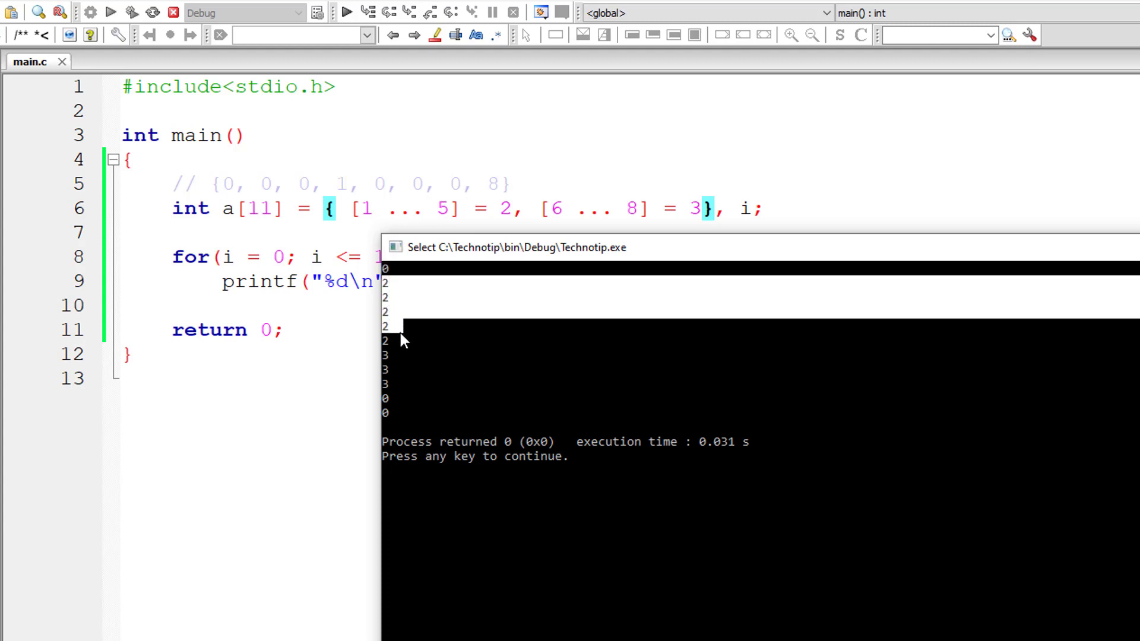
mouse_move(431, 405)
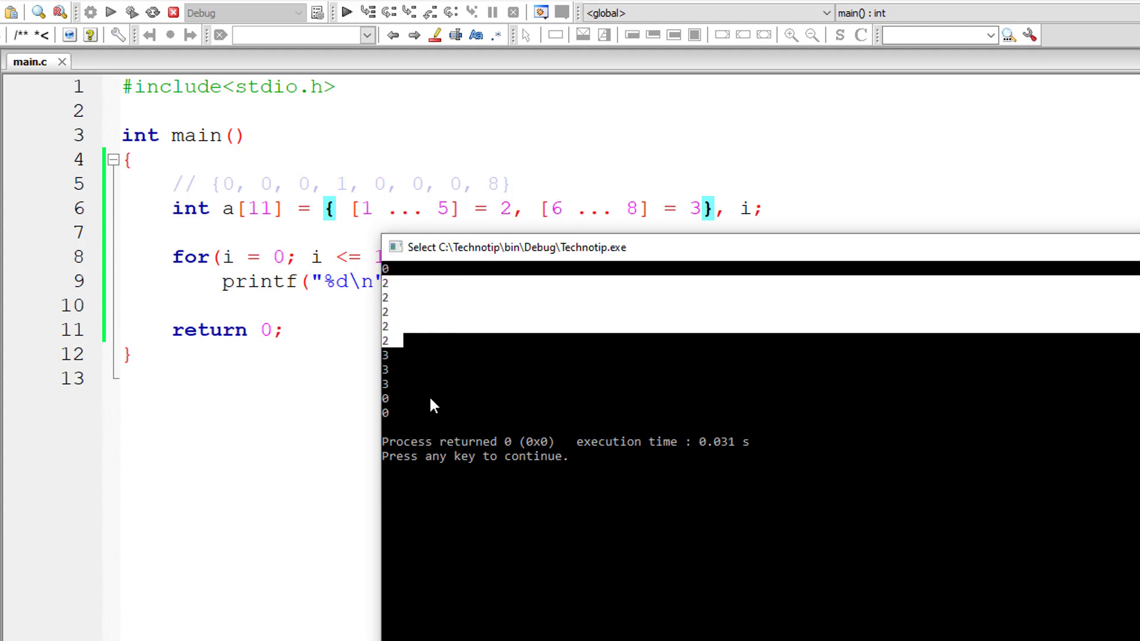
mouse_move(387, 363)
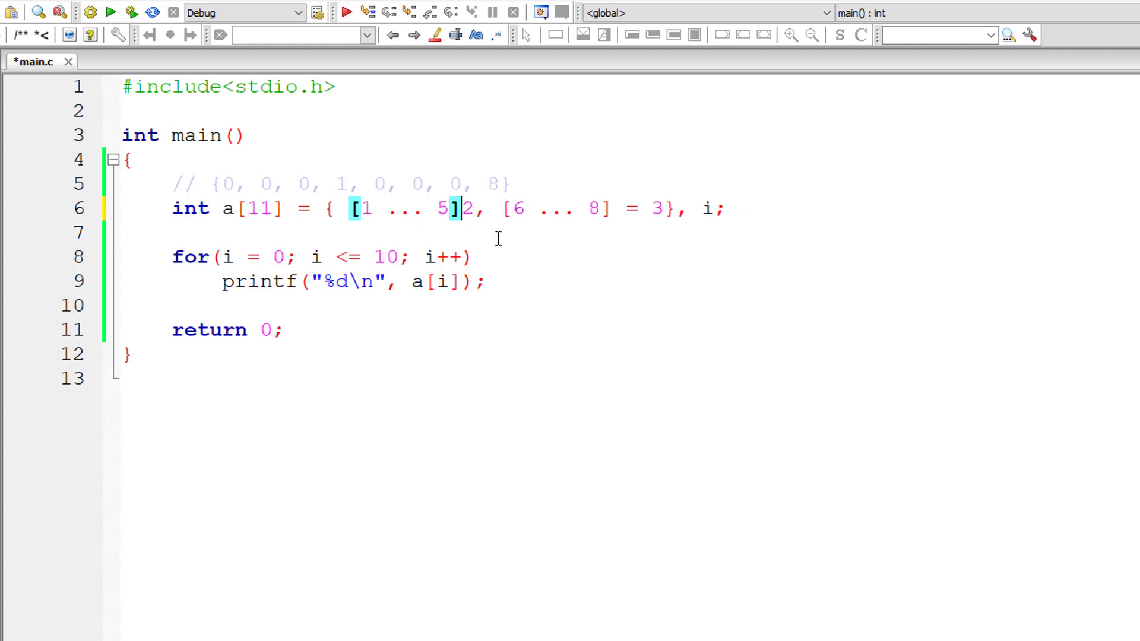
mouse_move(663, 223)
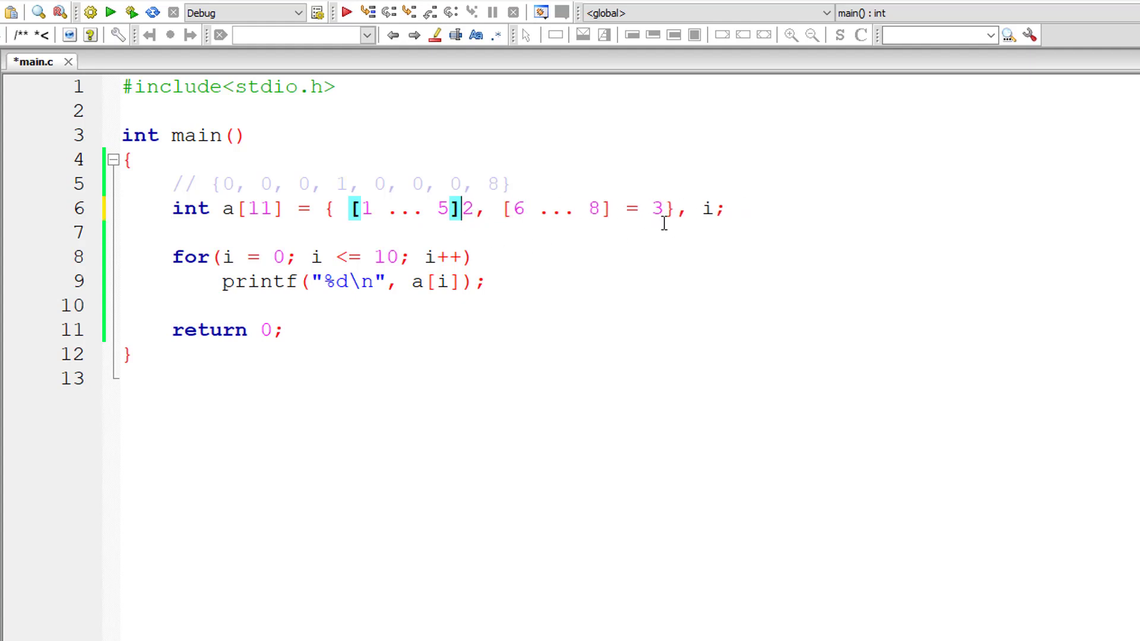
Delete the equals sign so the first initializer reads [1 ... 5]2.
left_click(121, 233)
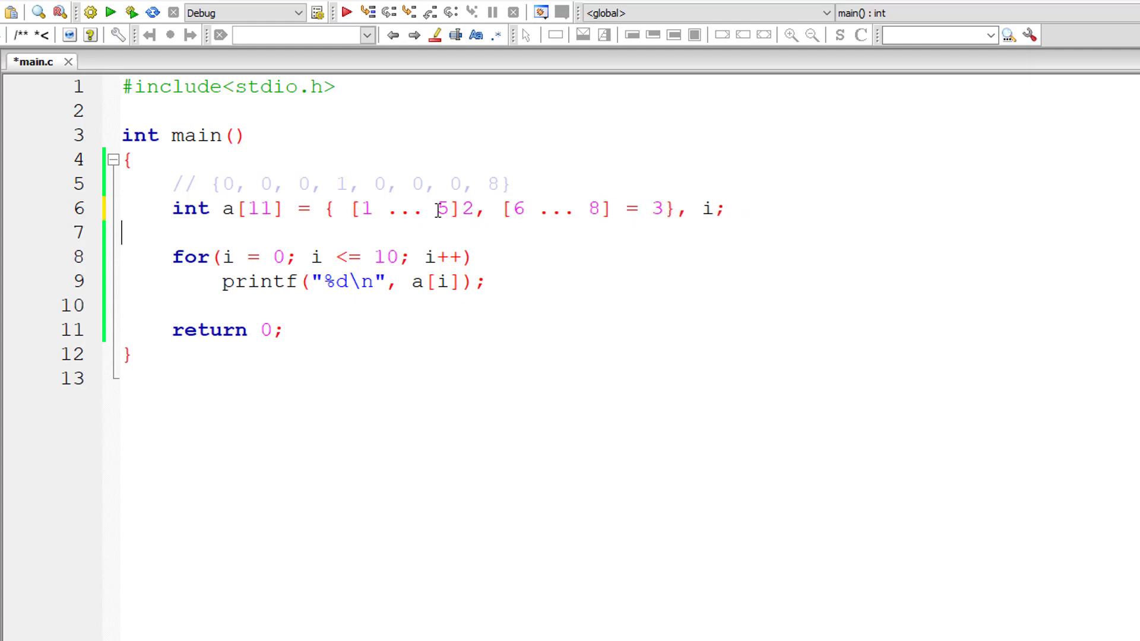